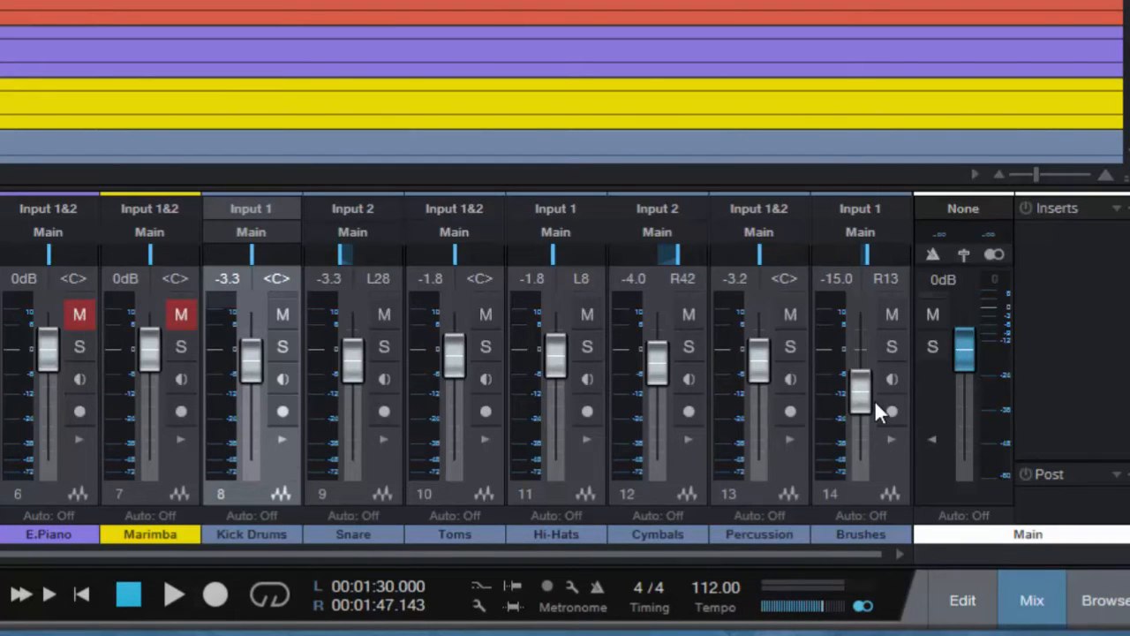
{"action": "mouse_move", "coordinate": [759, 440]}
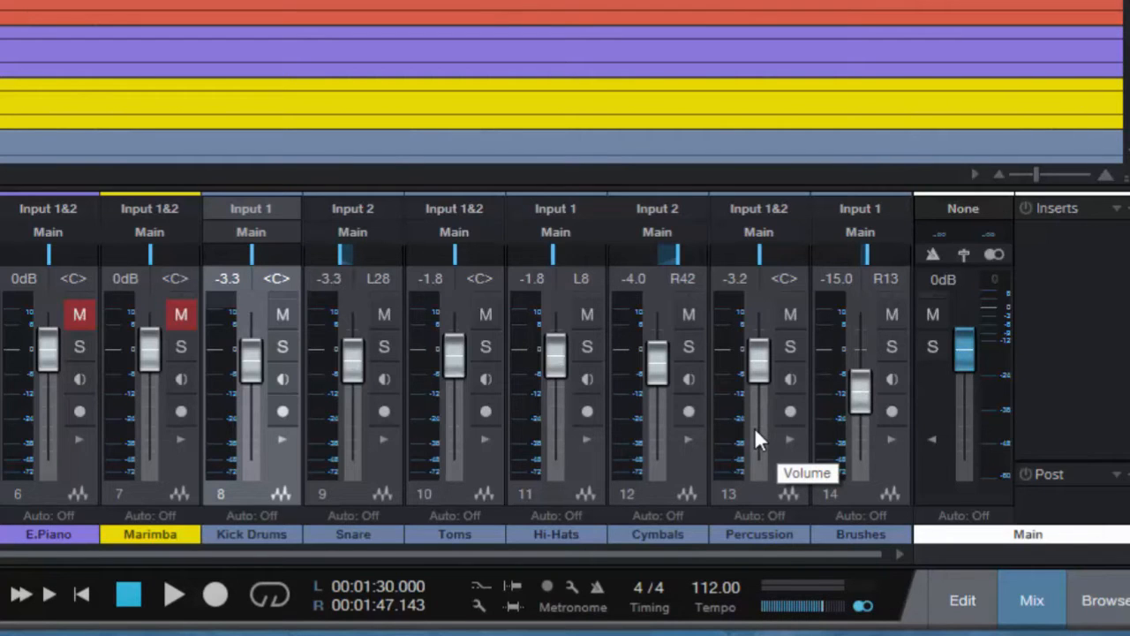
{"action": "mouse_move", "coordinate": [927, 592]}
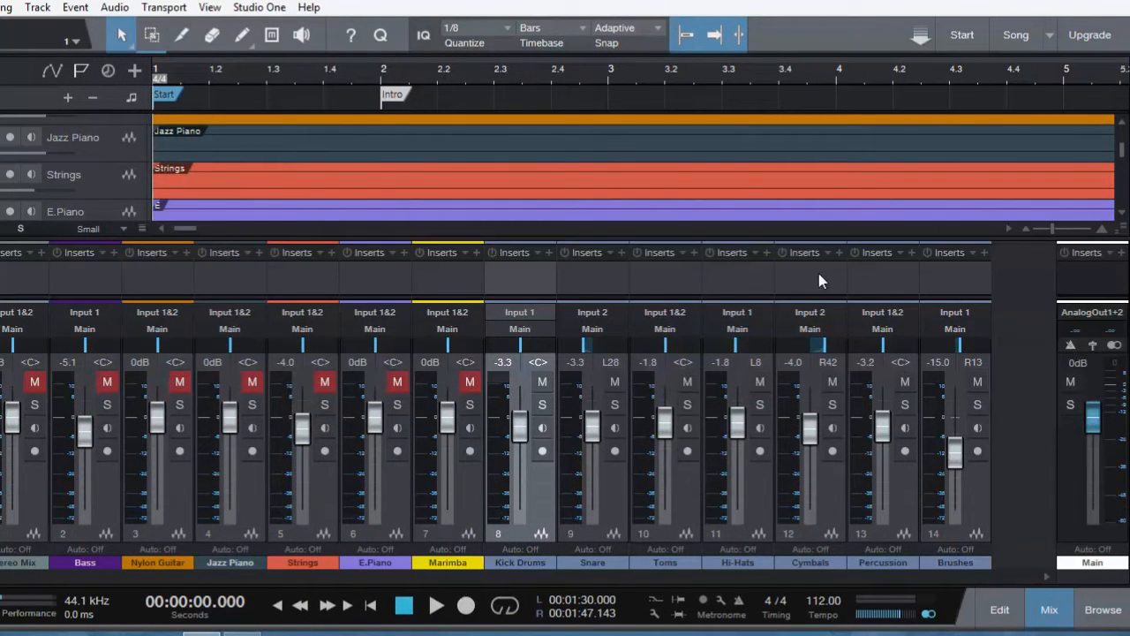
{"action": "mouse_move", "coordinate": [968, 283]}
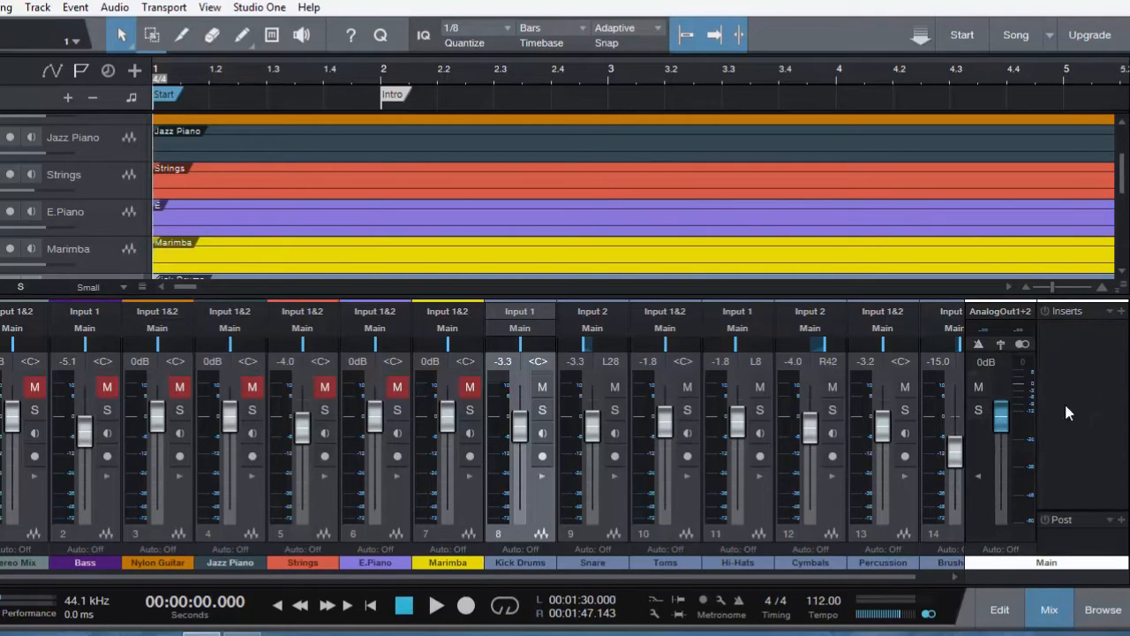
{"action": "mouse_move", "coordinate": [1081, 459]}
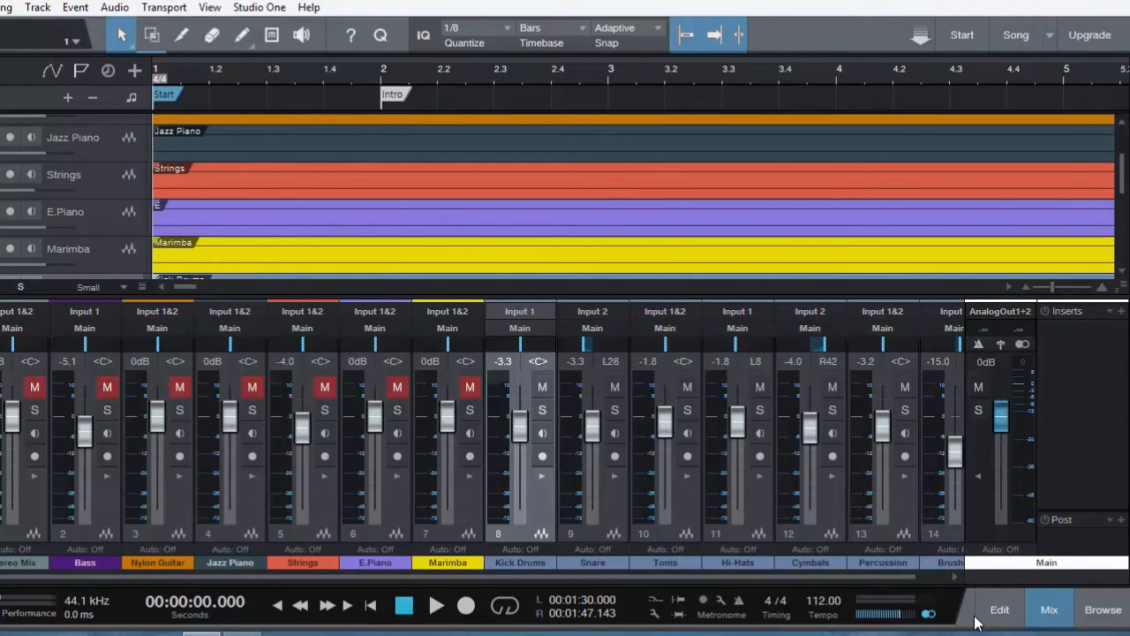
Step: Play the song through its opening bars, then stop with the playhead back at the start
{"action": "left_click", "coordinate": [434, 606]}
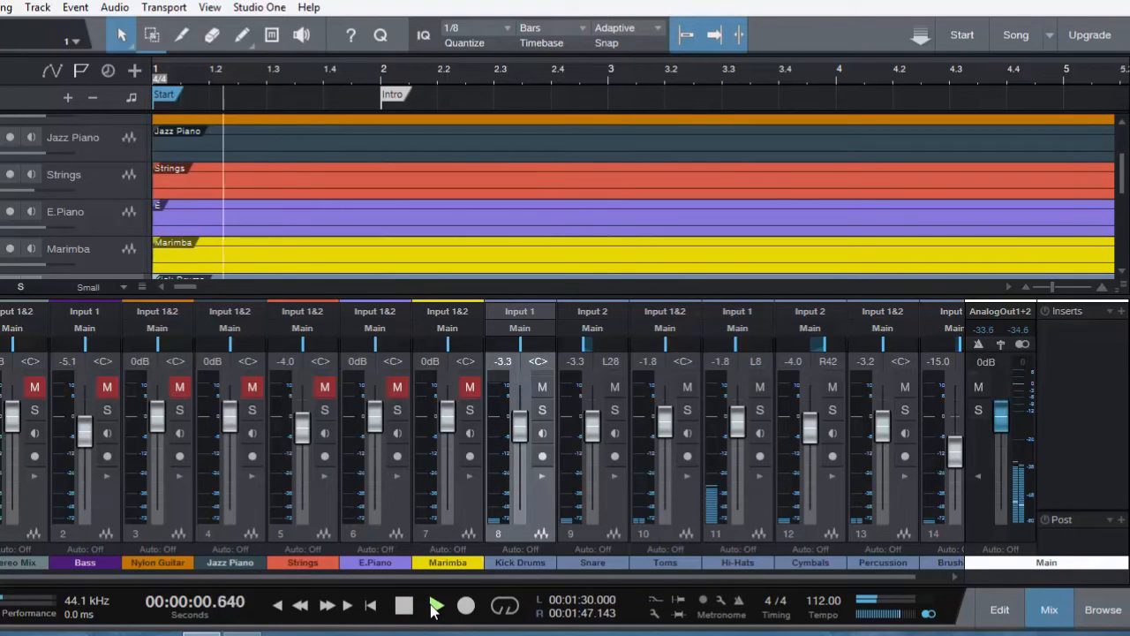
{"action": "left_click", "coordinate": [434, 606]}
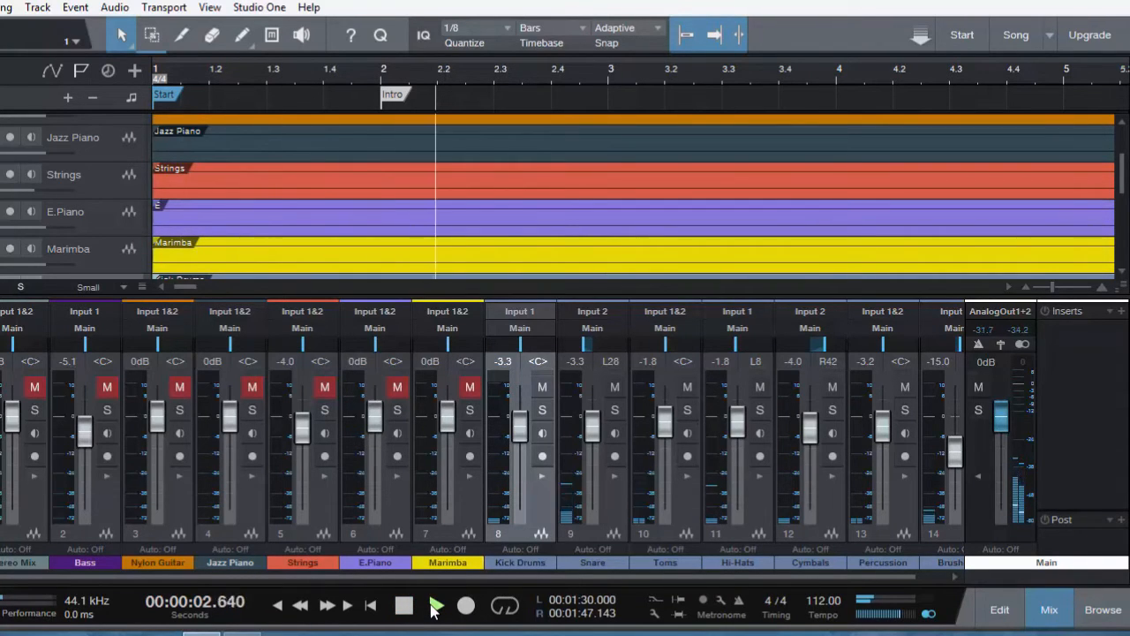
{"action": "left_click", "coordinate": [466, 604]}
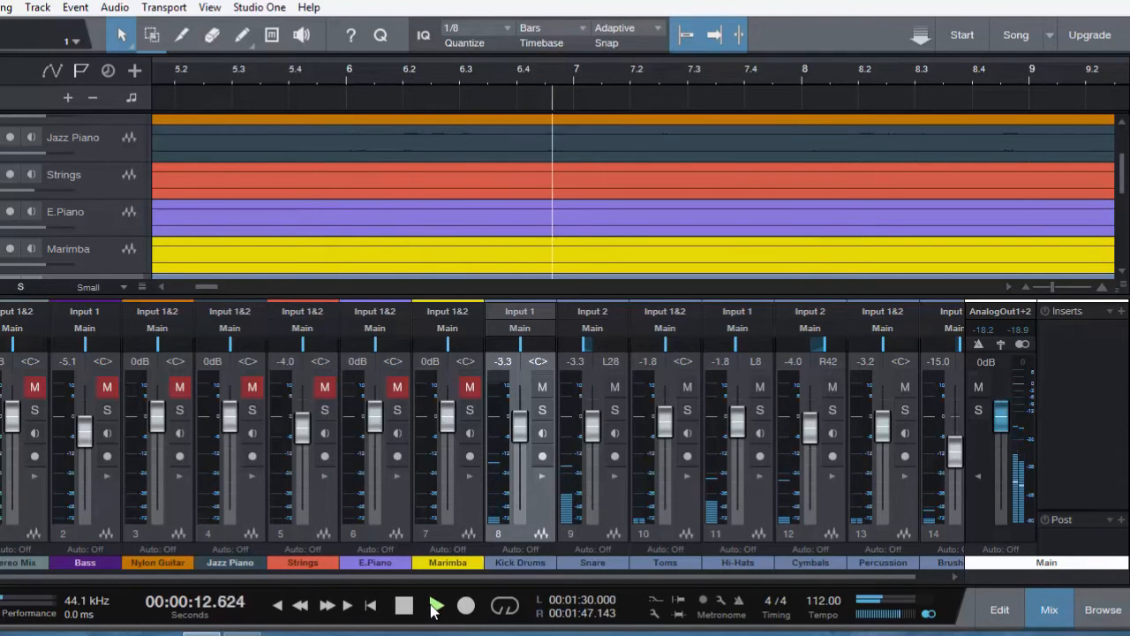
{"action": "left_click", "coordinate": [434, 604]}
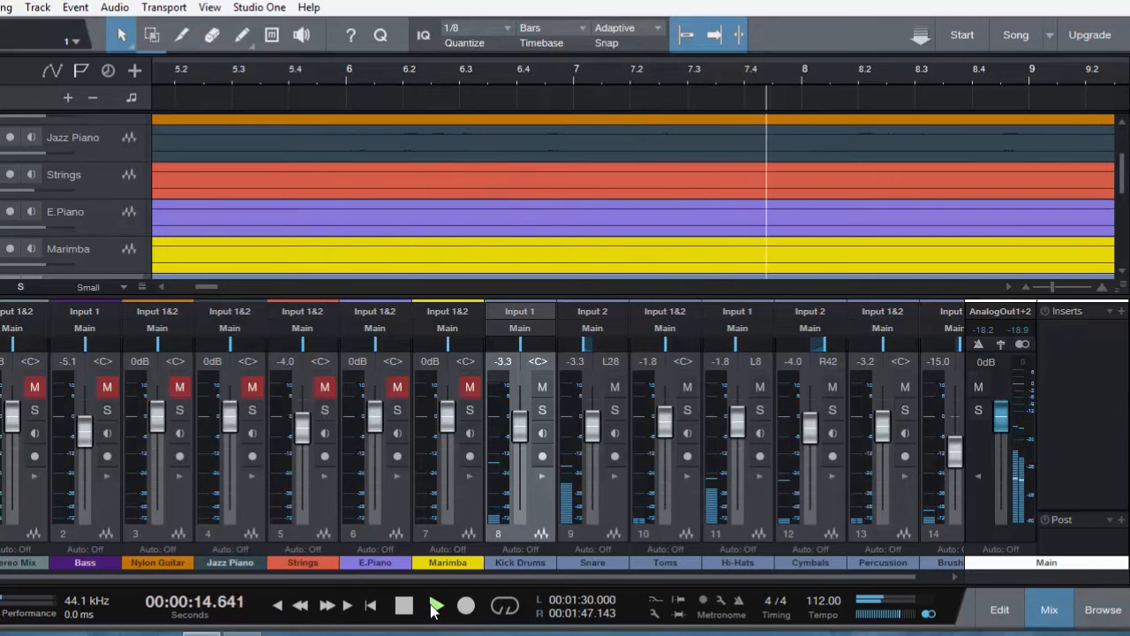
{"action": "left_click", "coordinate": [403, 606]}
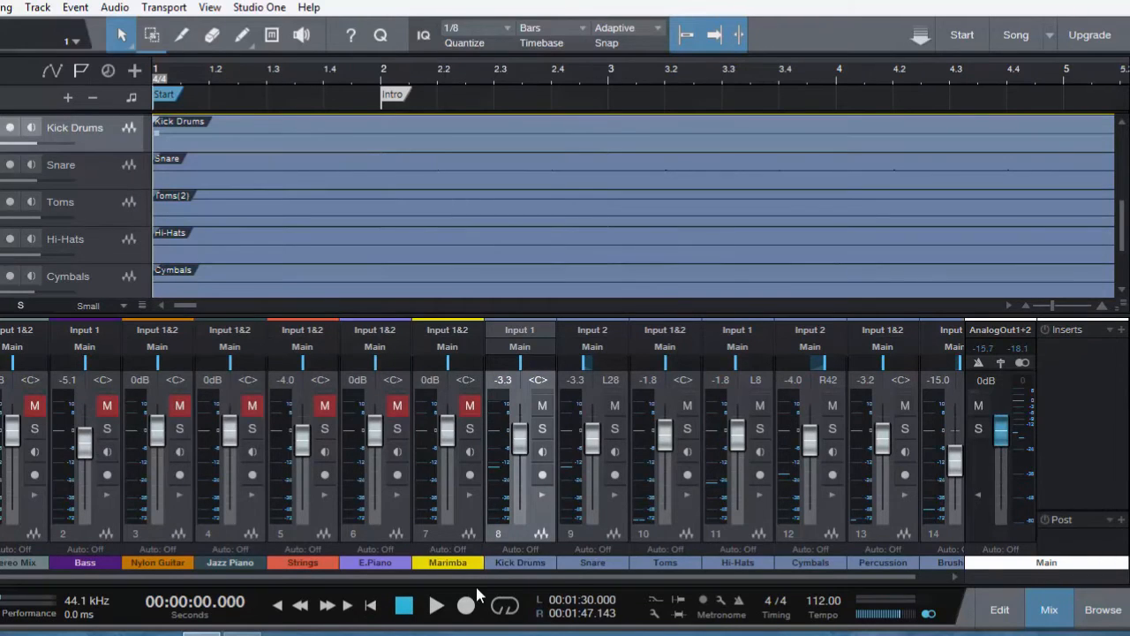
{"action": "mouse_move", "coordinate": [572, 589]}
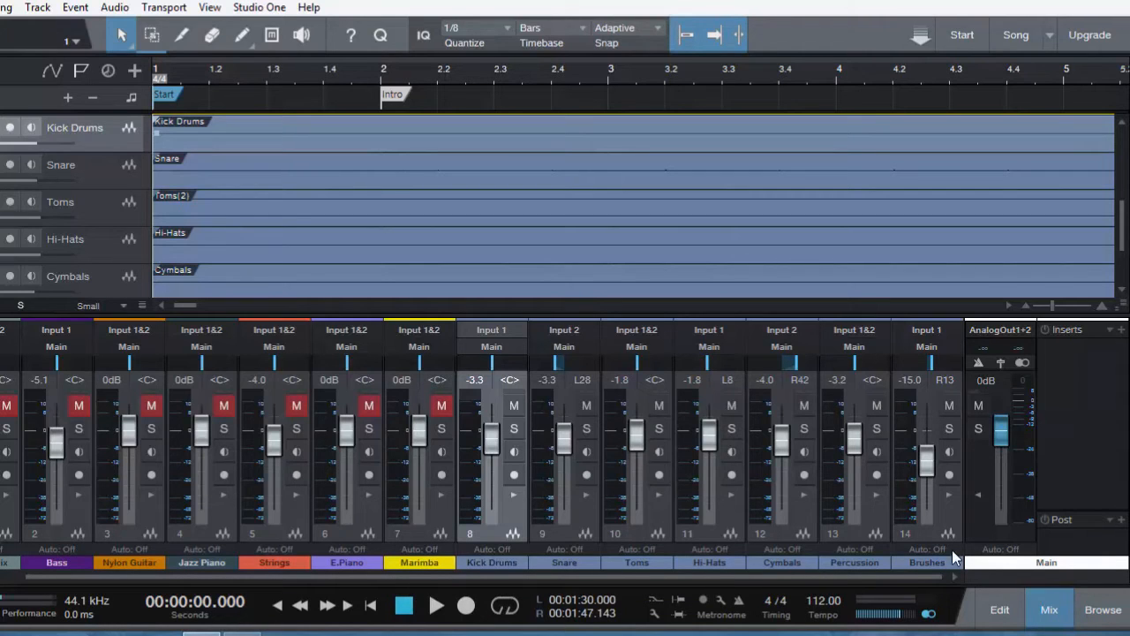
{"action": "mouse_move", "coordinate": [947, 515]}
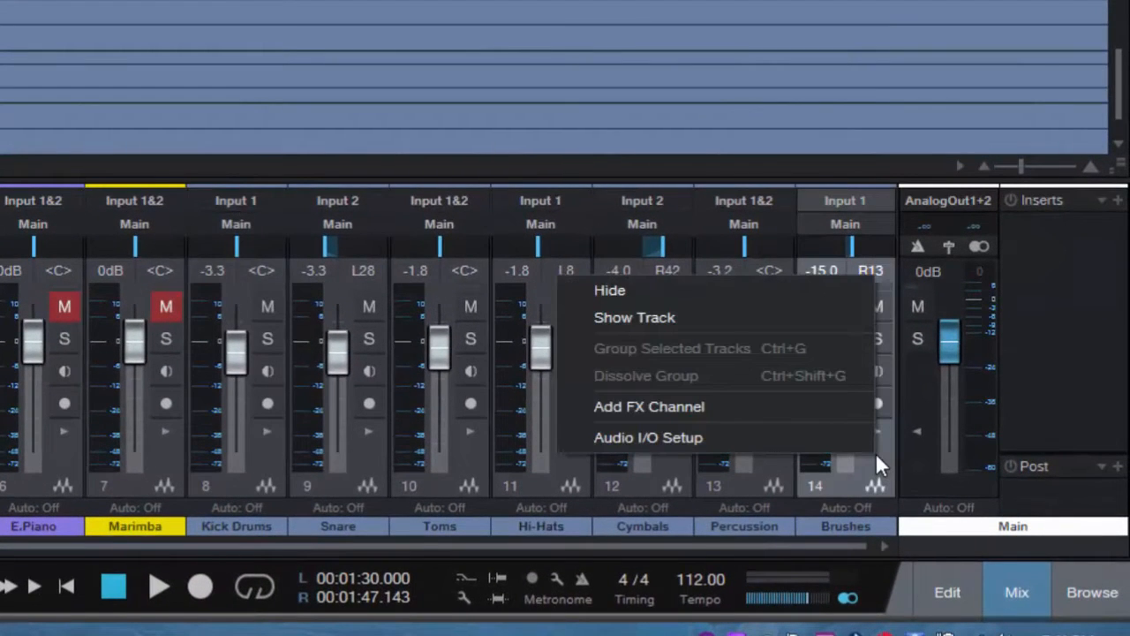
{"action": "mouse_move", "coordinate": [671, 406]}
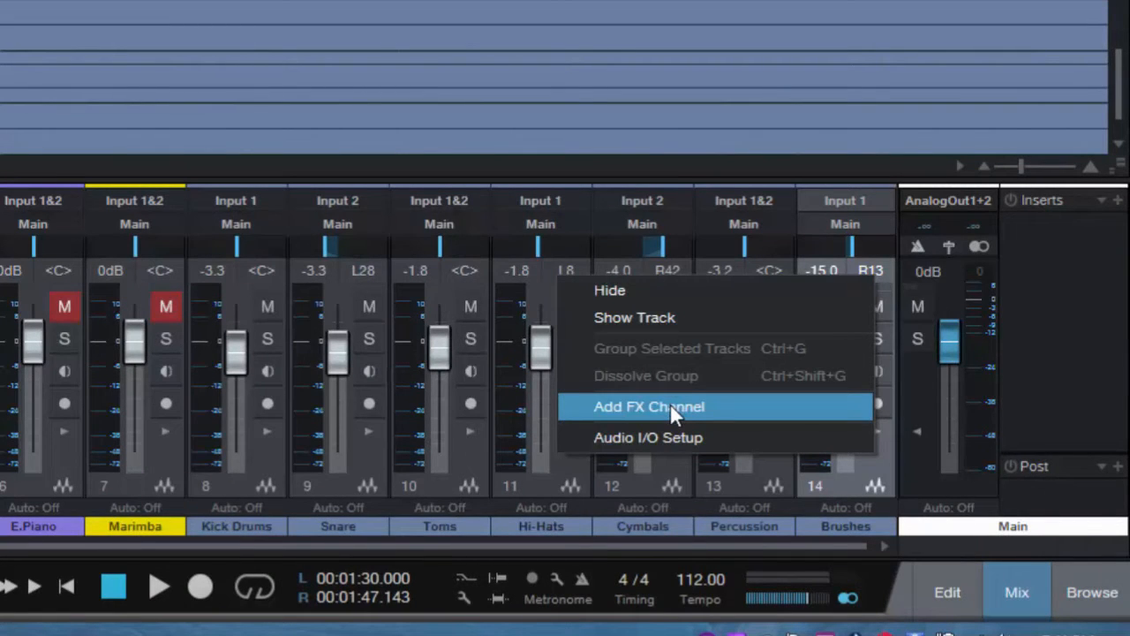
Step: Add an FX channel named Drums and set the Kick Drums through Brushes outputs to it
{"action": "left_click", "coordinate": [650, 406]}
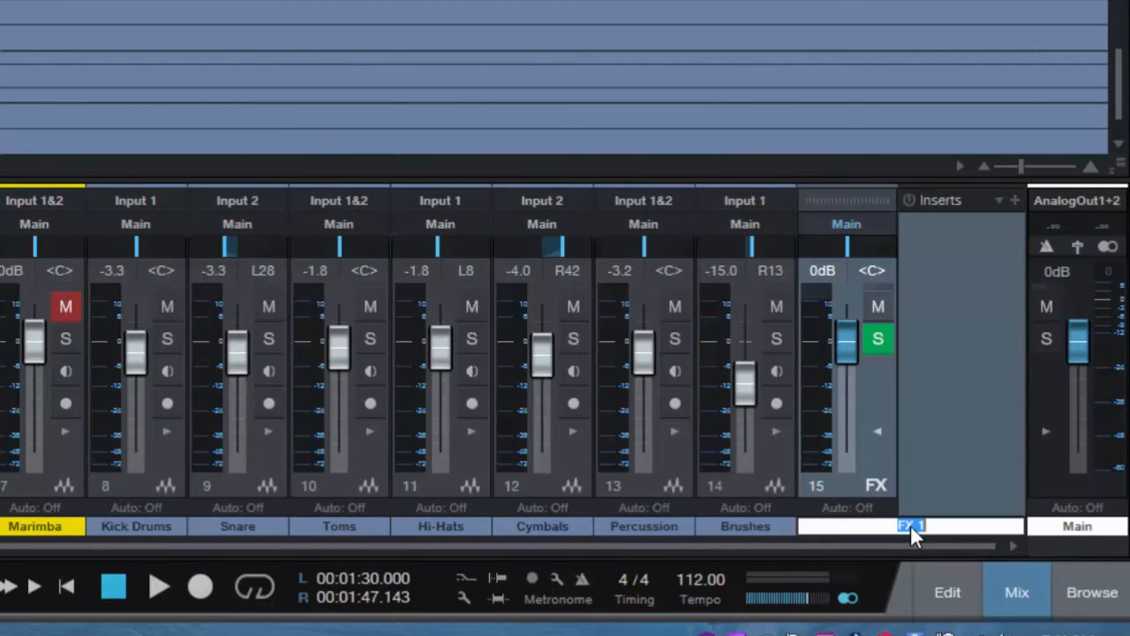
{"action": "type", "text": "Drums"}
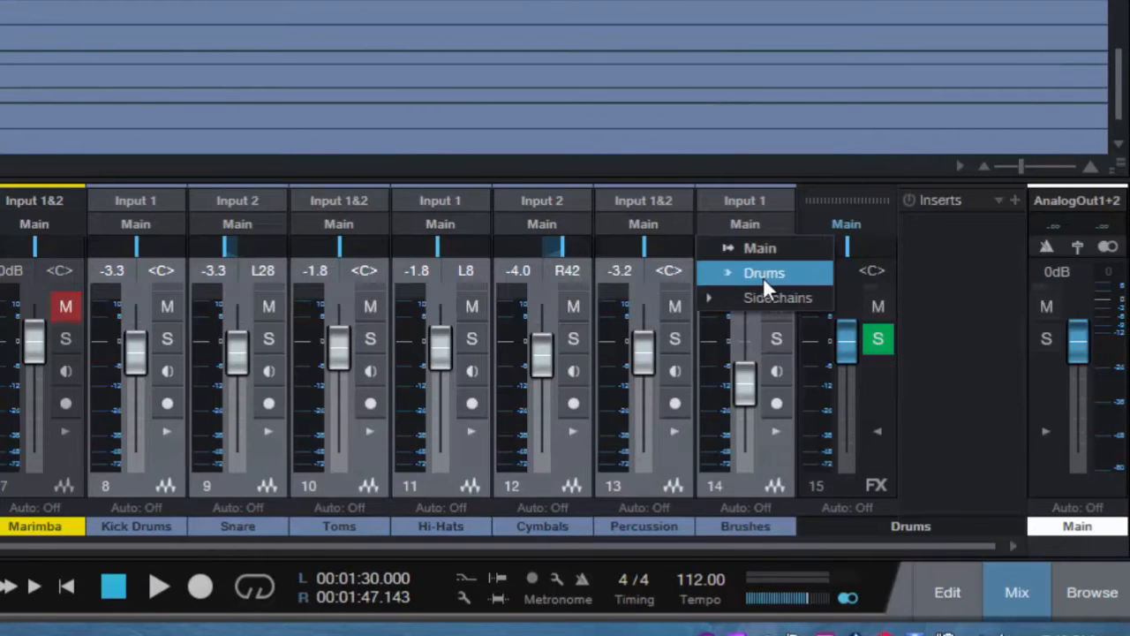
{"action": "left_click", "coordinate": [763, 272]}
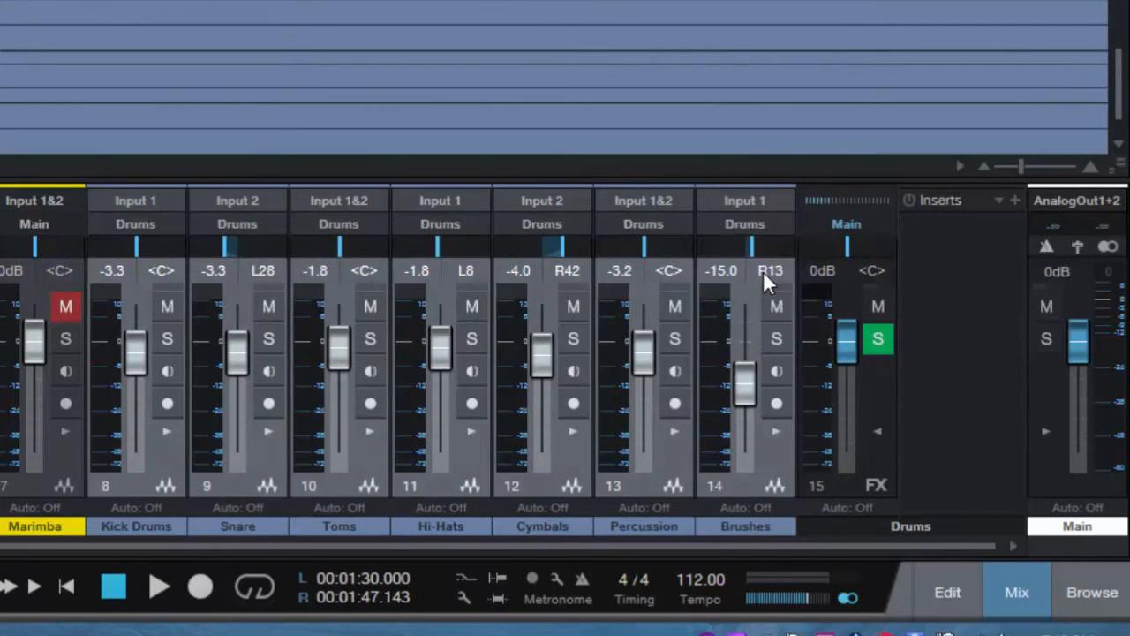
{"action": "mouse_move", "coordinate": [887, 406]}
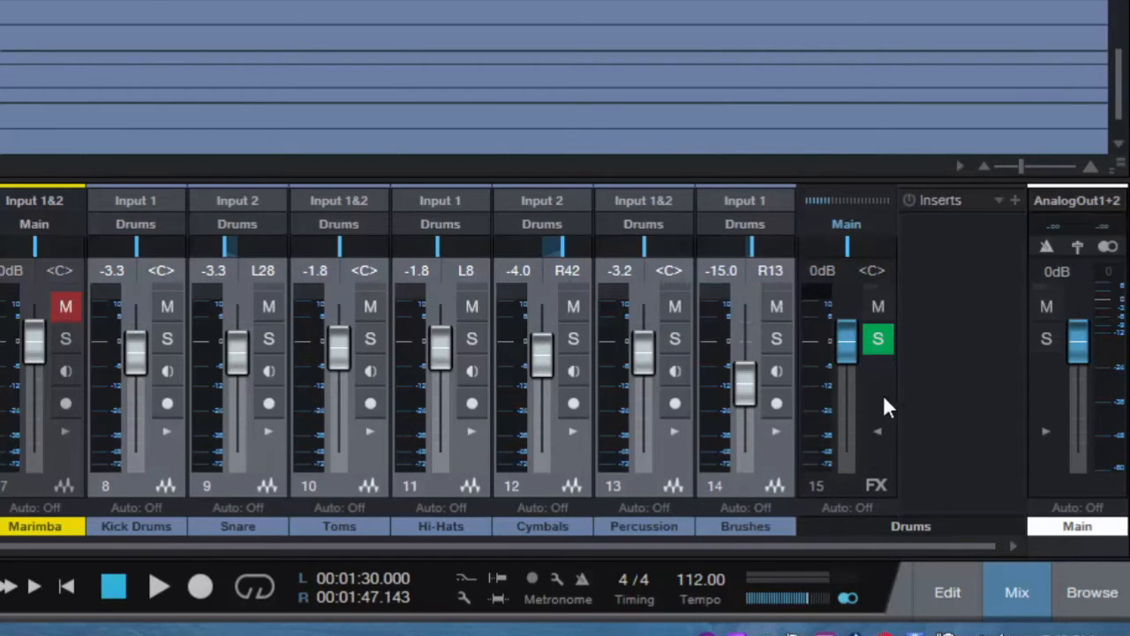
{"action": "mouse_move", "coordinate": [881, 459]}
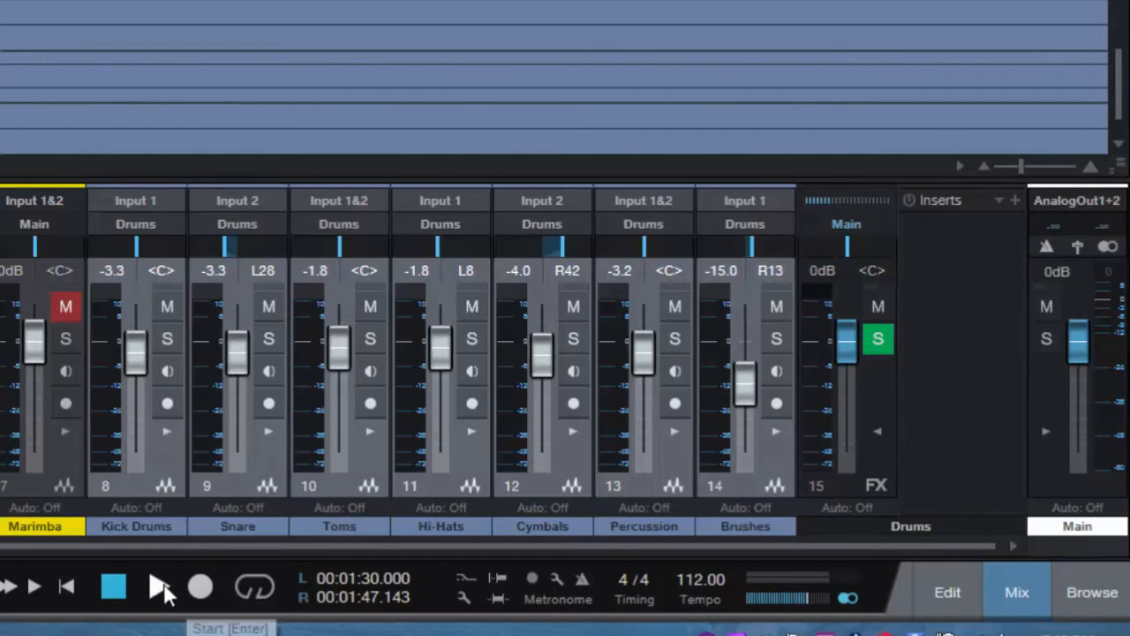
{"action": "left_click", "coordinate": [161, 586]}
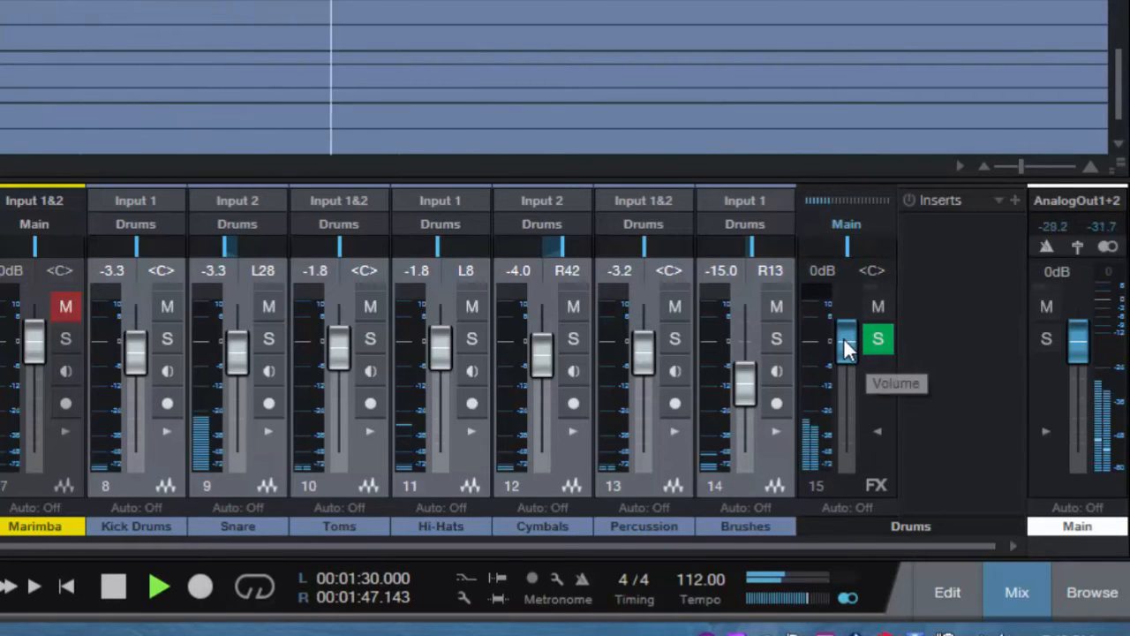
{"action": "left_click_drag", "start_coordinate": [846, 345], "coordinate": [846, 433]}
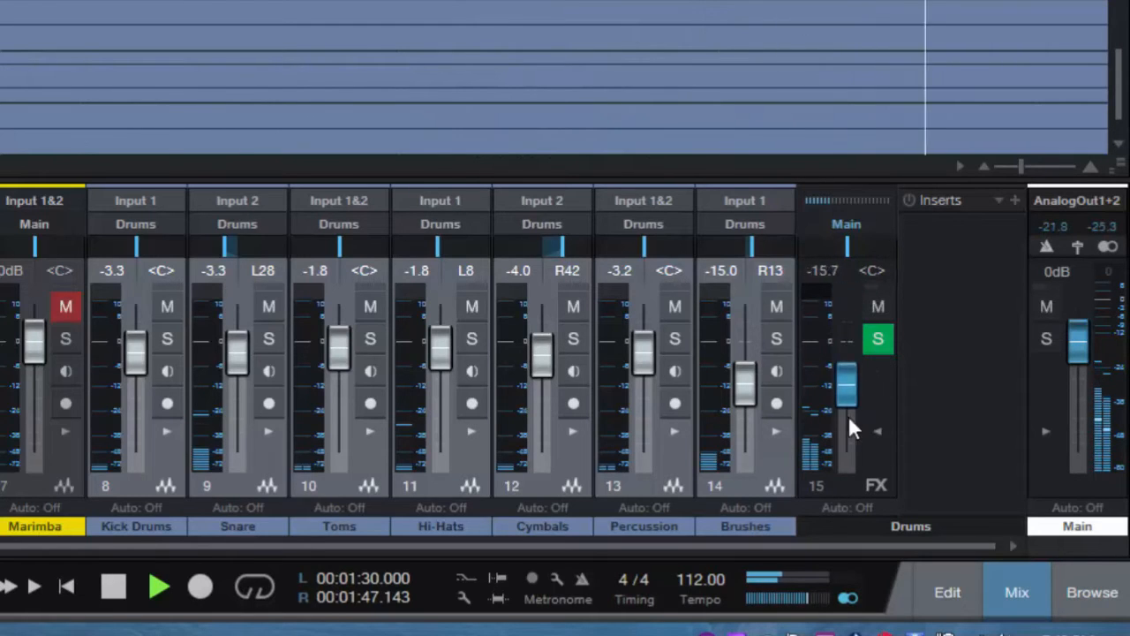
{"action": "left_click_drag", "start_coordinate": [846, 389], "coordinate": [846, 318]}
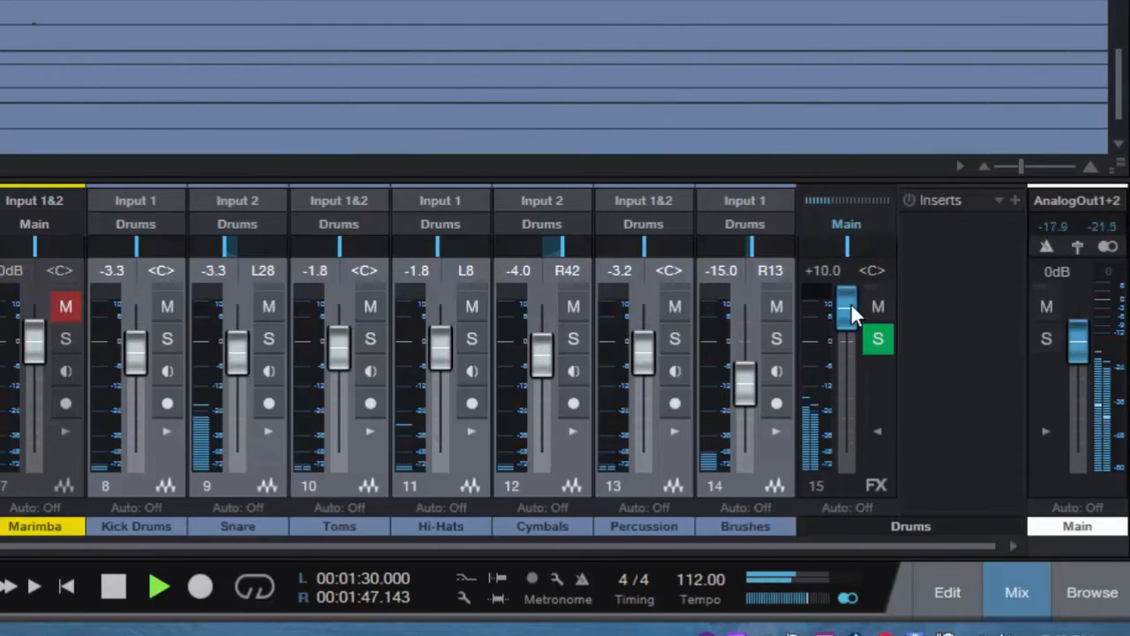
{"action": "left_click_drag", "start_coordinate": [846, 315], "coordinate": [846, 362]}
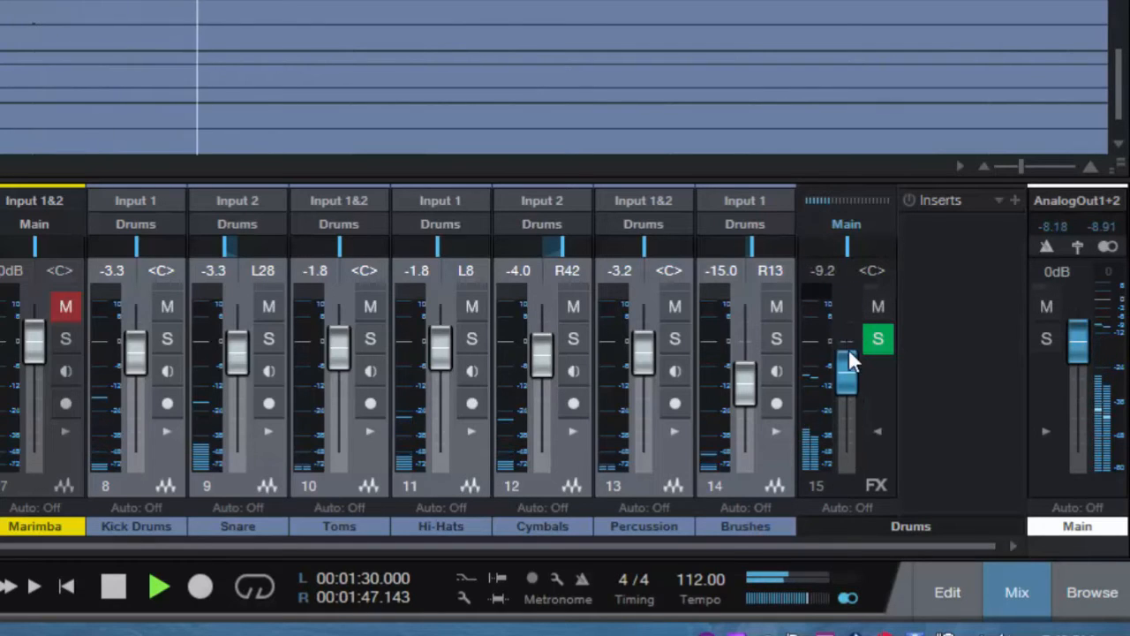
{"action": "left_click_drag", "start_coordinate": [846, 380], "coordinate": [846, 339]}
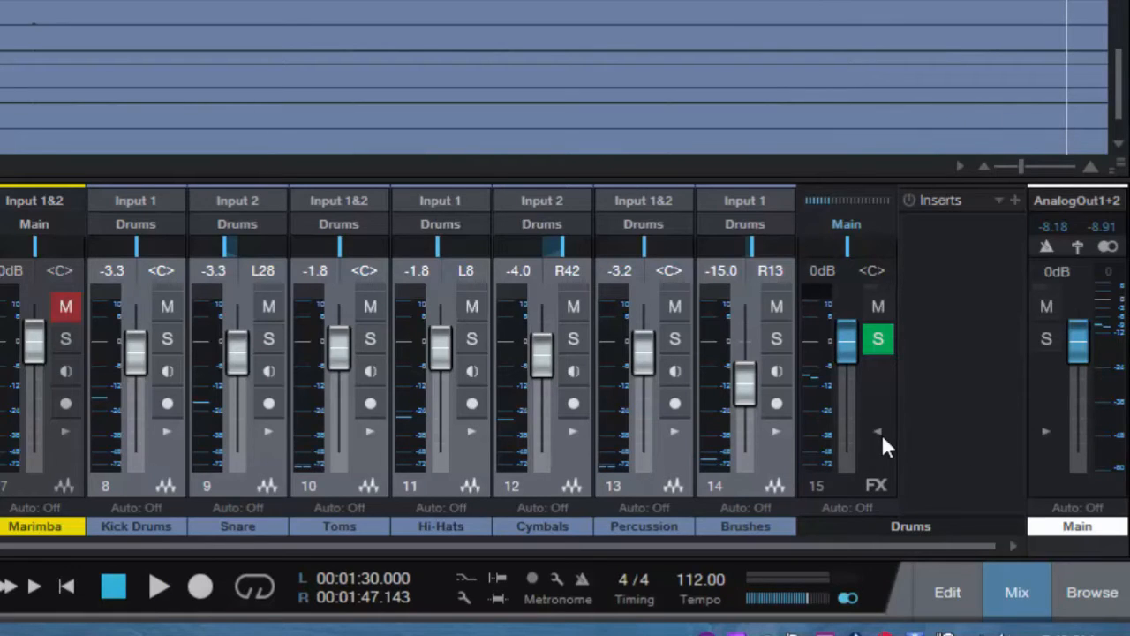
{"action": "mouse_move", "coordinate": [915, 481]}
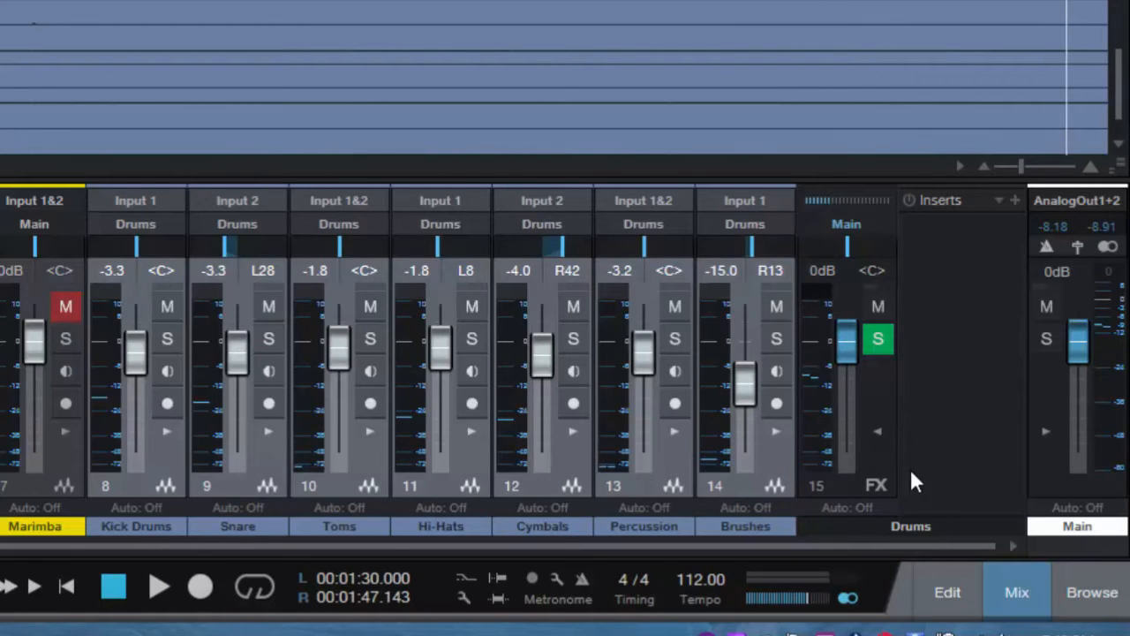
Step: Add a second FX channel beside the Drums bus and name it Drums II
{"action": "scroll", "scroll_direction": "left", "scroll_amount": 3}
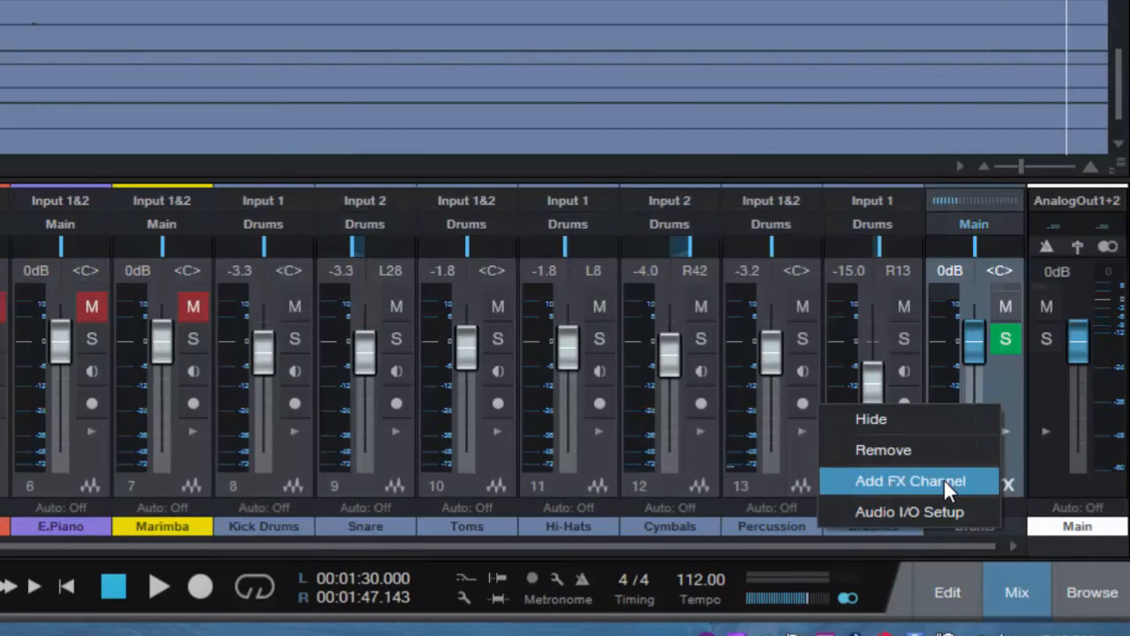
{"action": "left_click", "coordinate": [908, 481]}
{"action": "type", "text": "Drums"}
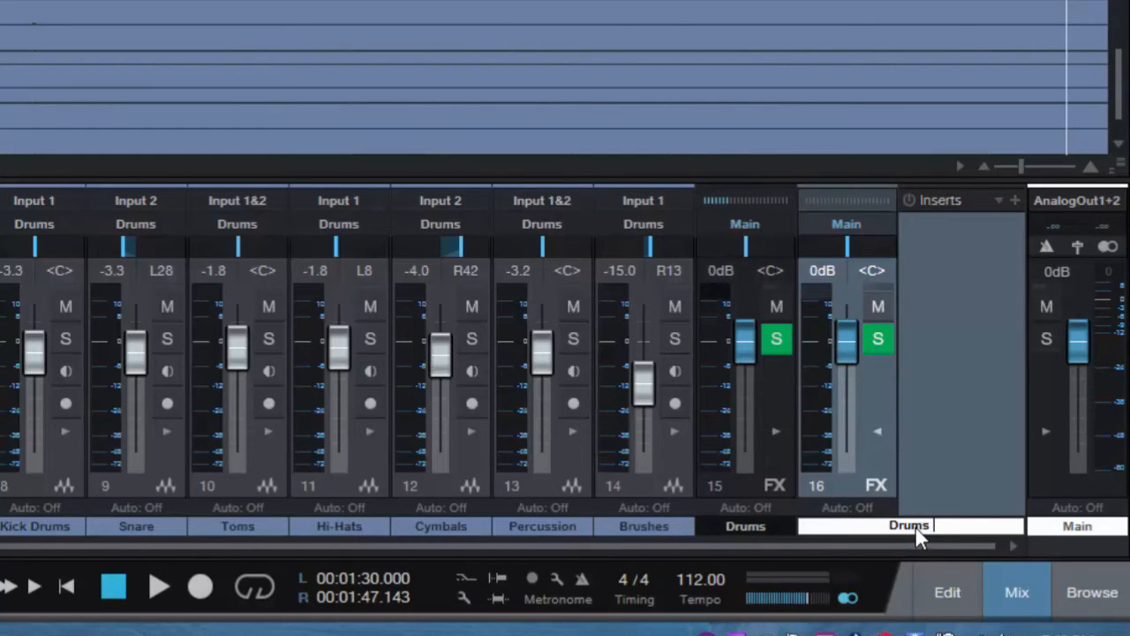
{"action": "type", "text": "II"}
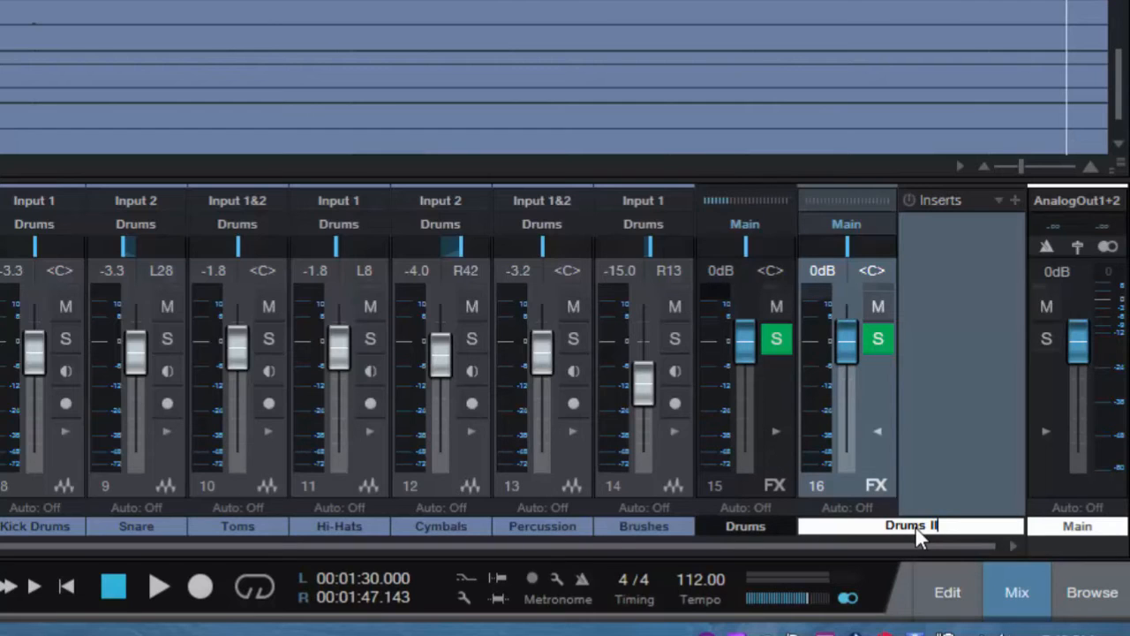
{"action": "mouse_move", "coordinate": [944, 448]}
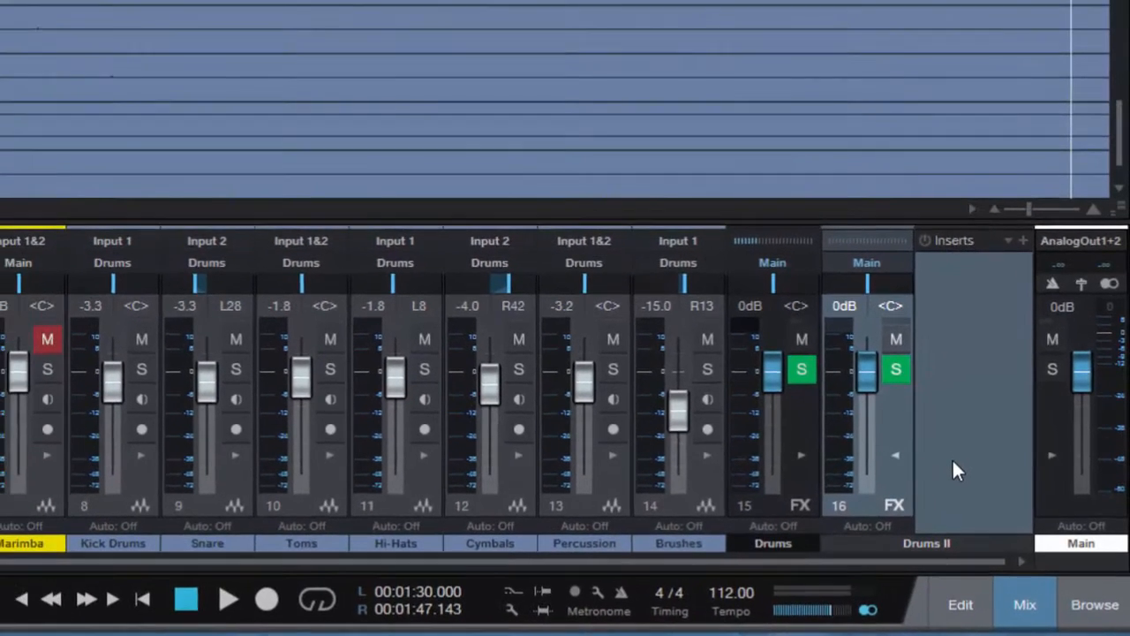
{"action": "mouse_move", "coordinate": [144, 466]}
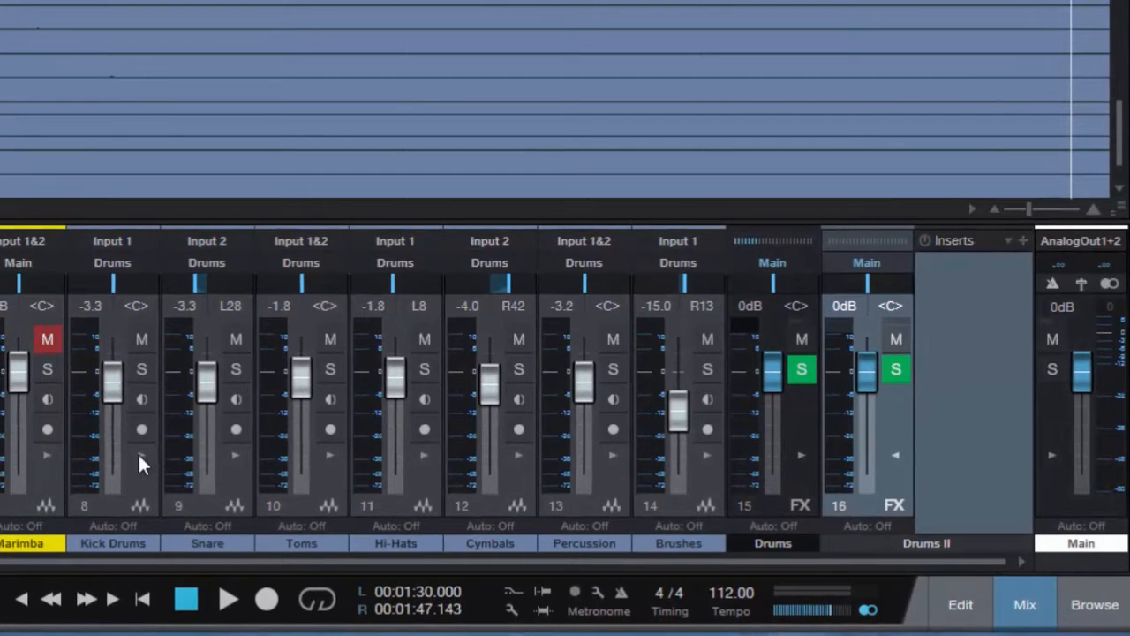
{"action": "mouse_move", "coordinate": [145, 491]}
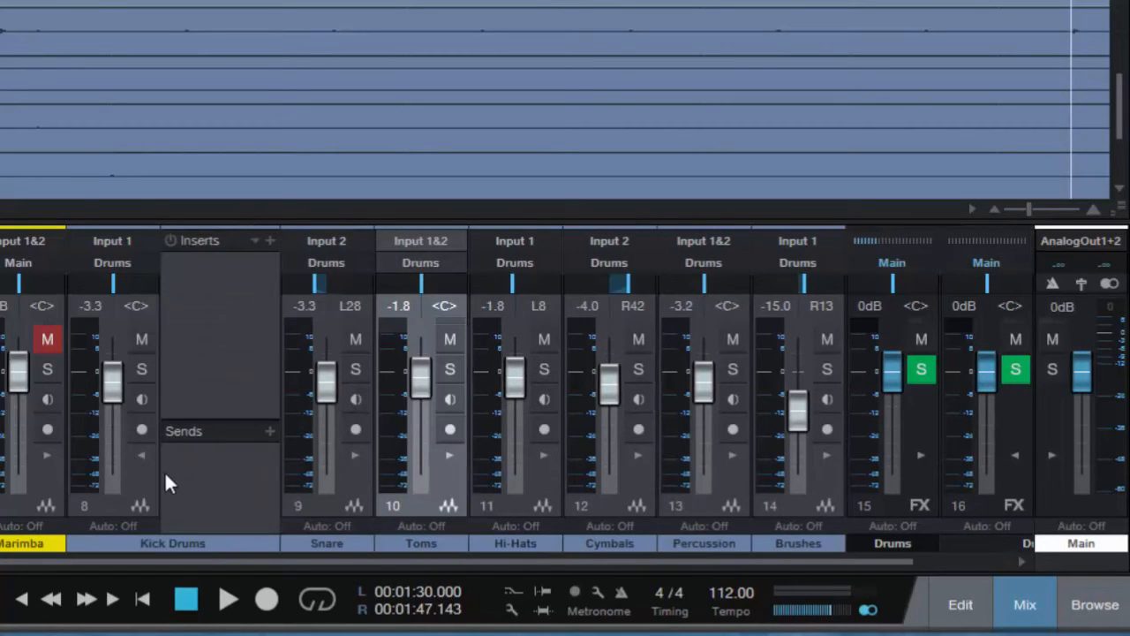
{"action": "mouse_move", "coordinate": [226, 369]}
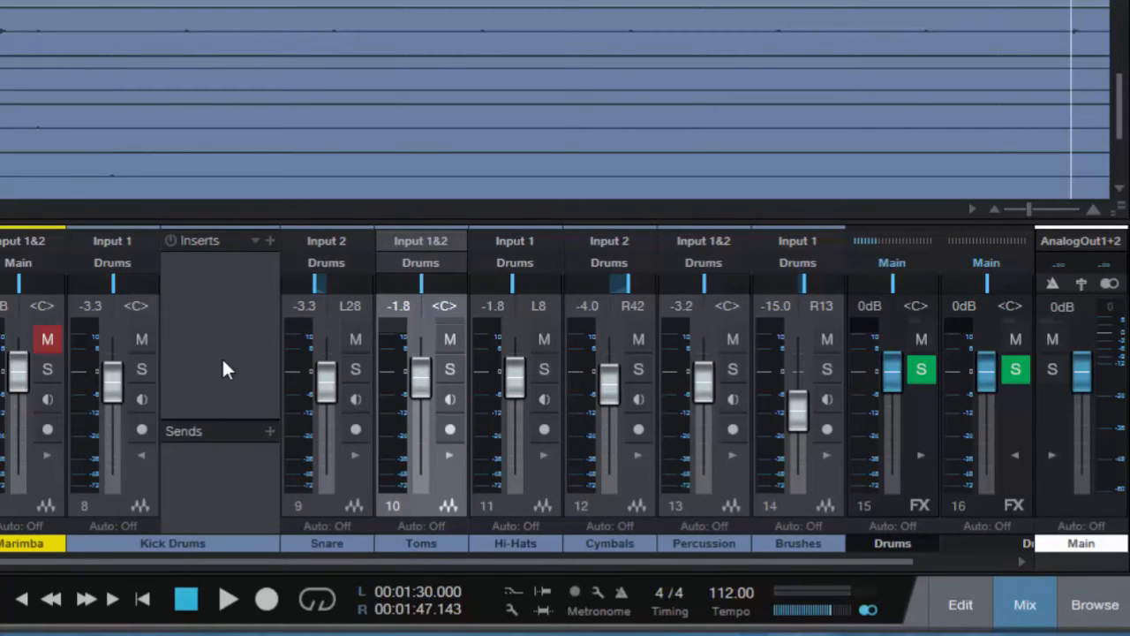
{"action": "mouse_move", "coordinate": [272, 442]}
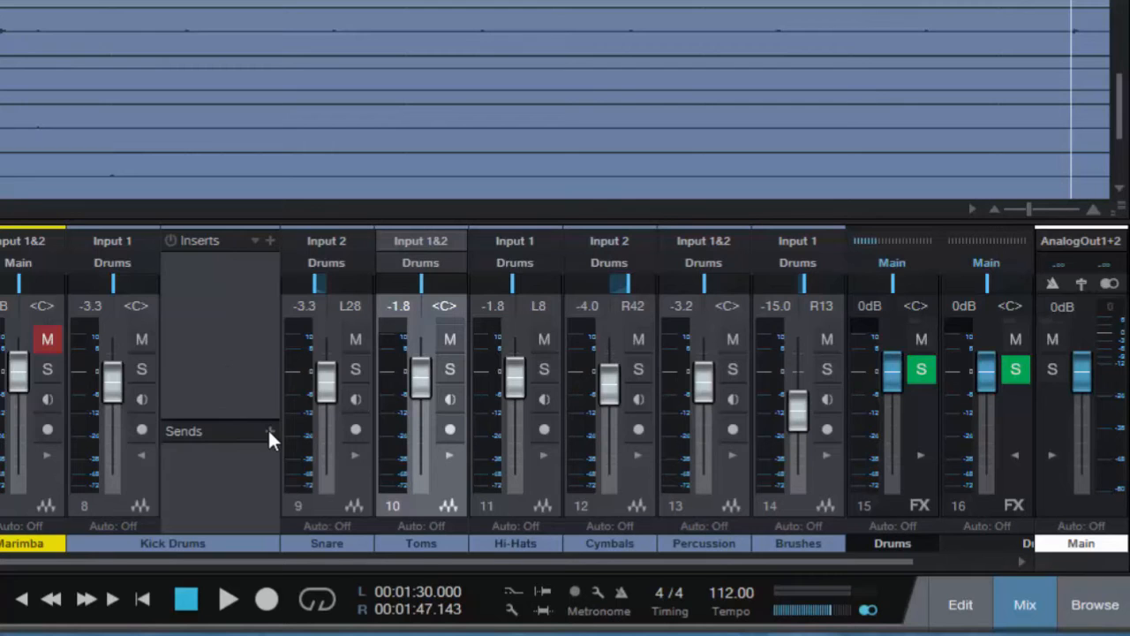
Step: Add sends from the Kick Drums, Snare and Toms channels to Drums II
{"action": "left_click", "coordinate": [271, 431]}
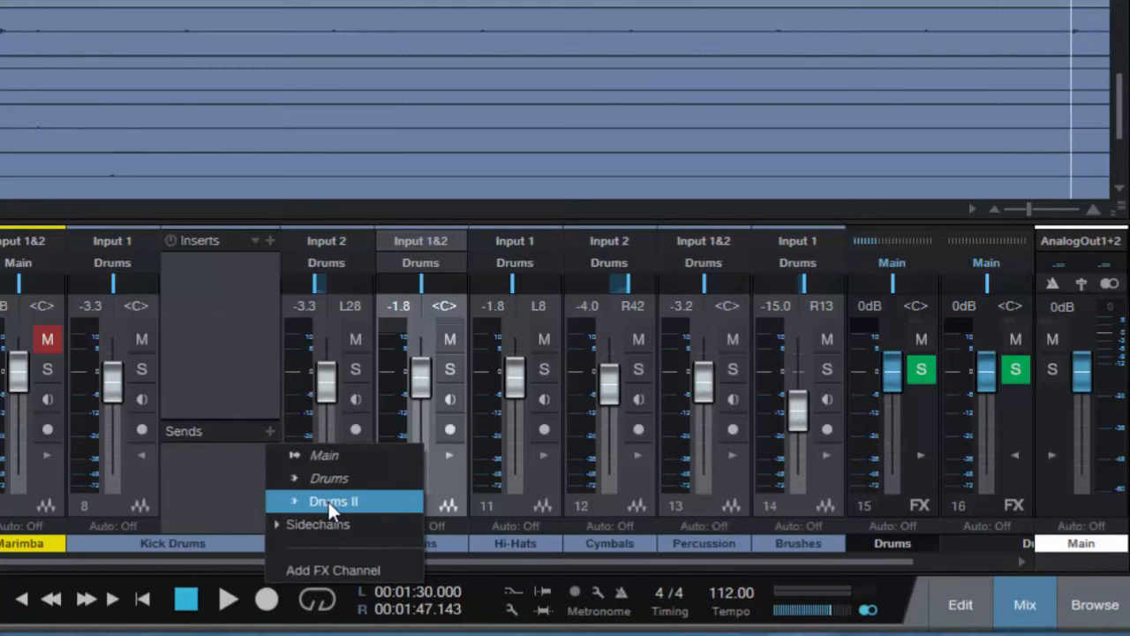
{"action": "left_click", "coordinate": [332, 502]}
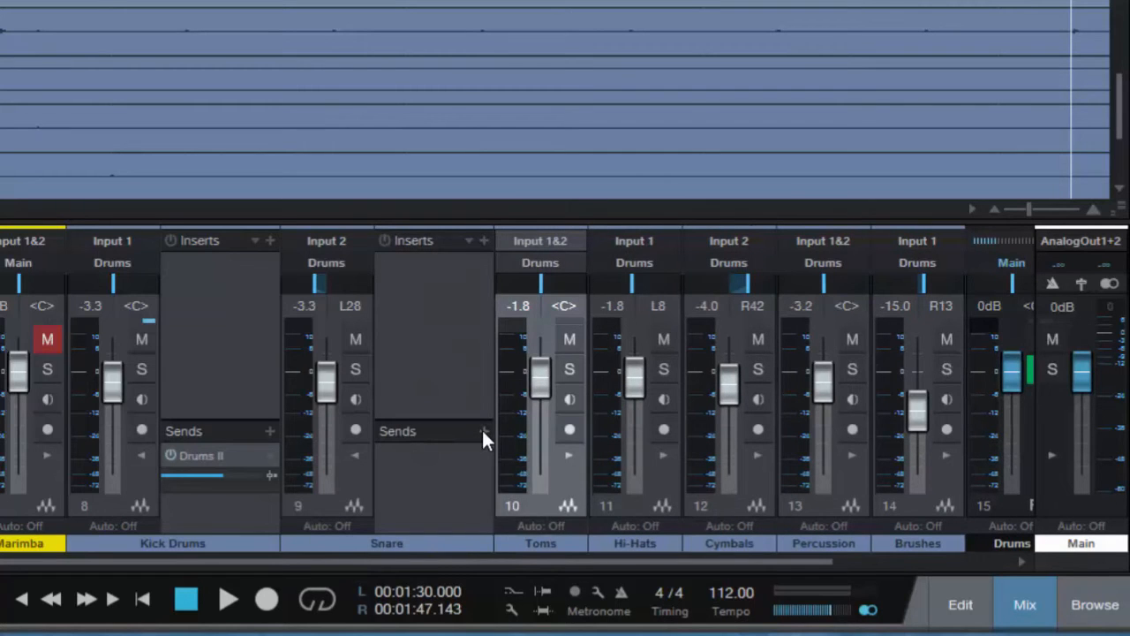
{"action": "left_click", "coordinate": [484, 431]}
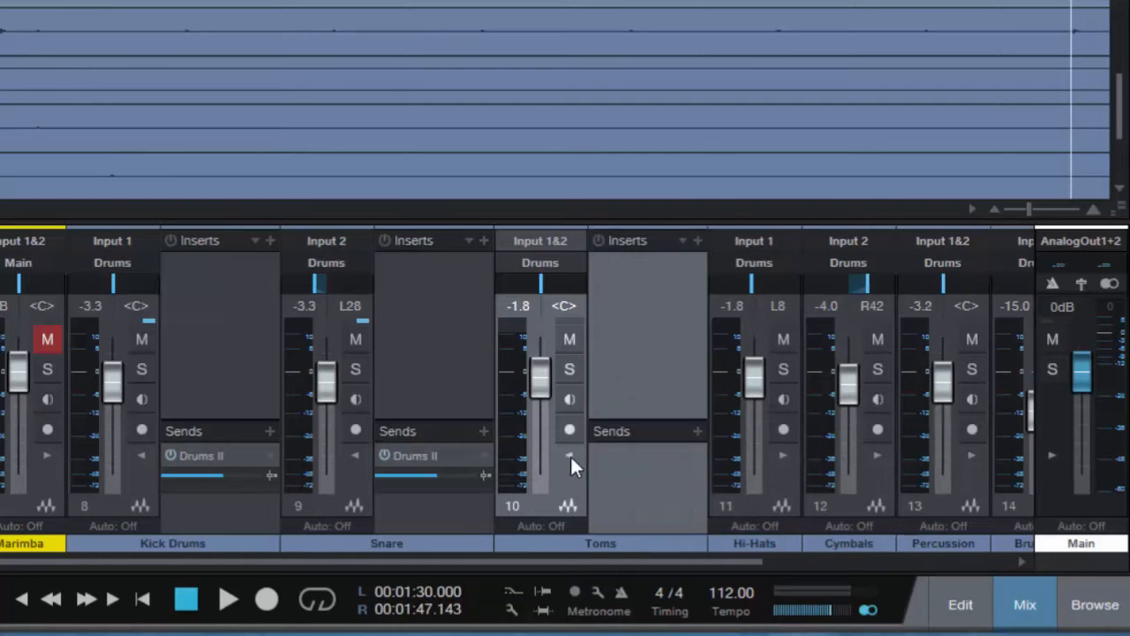
{"action": "left_click", "coordinate": [696, 431]}
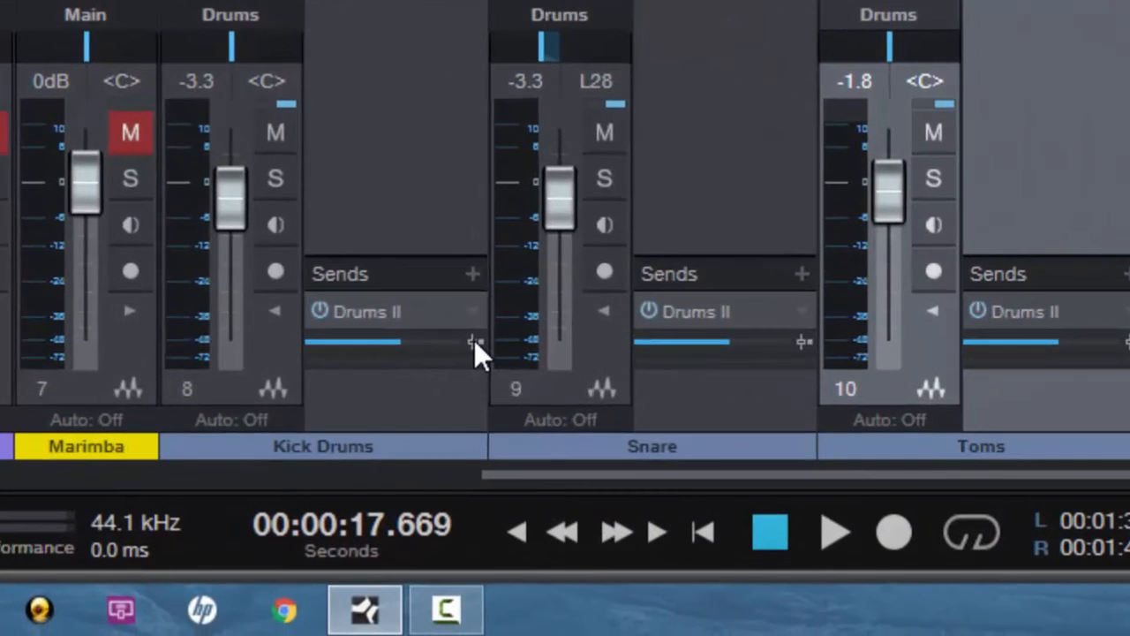
{"action": "mouse_move", "coordinate": [475, 342]}
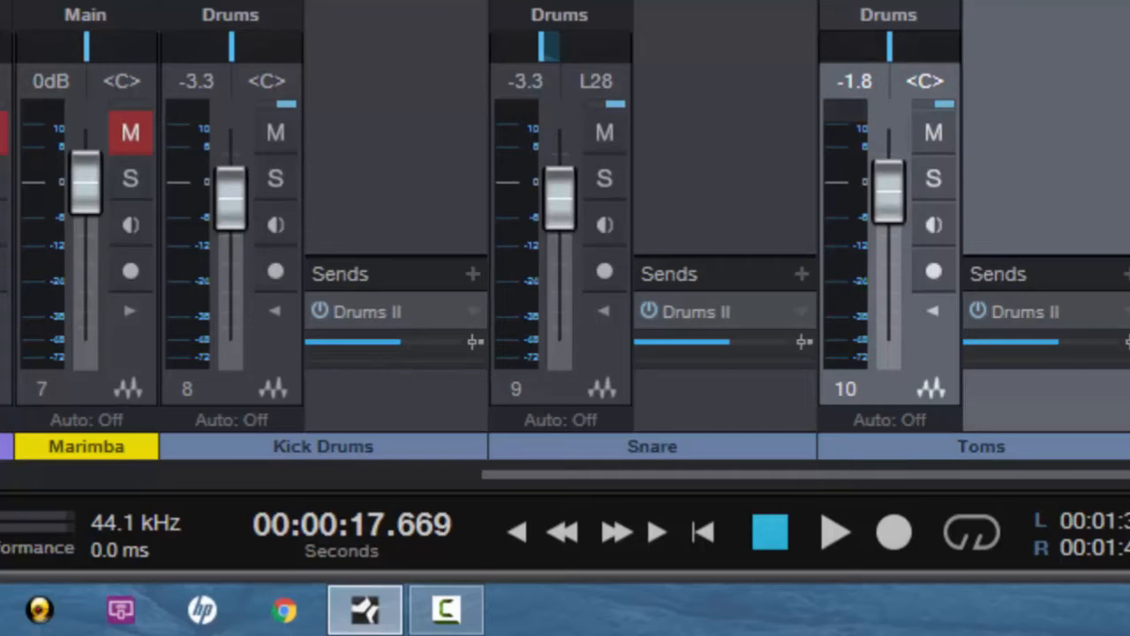
{"action": "mouse_move", "coordinate": [314, 233]}
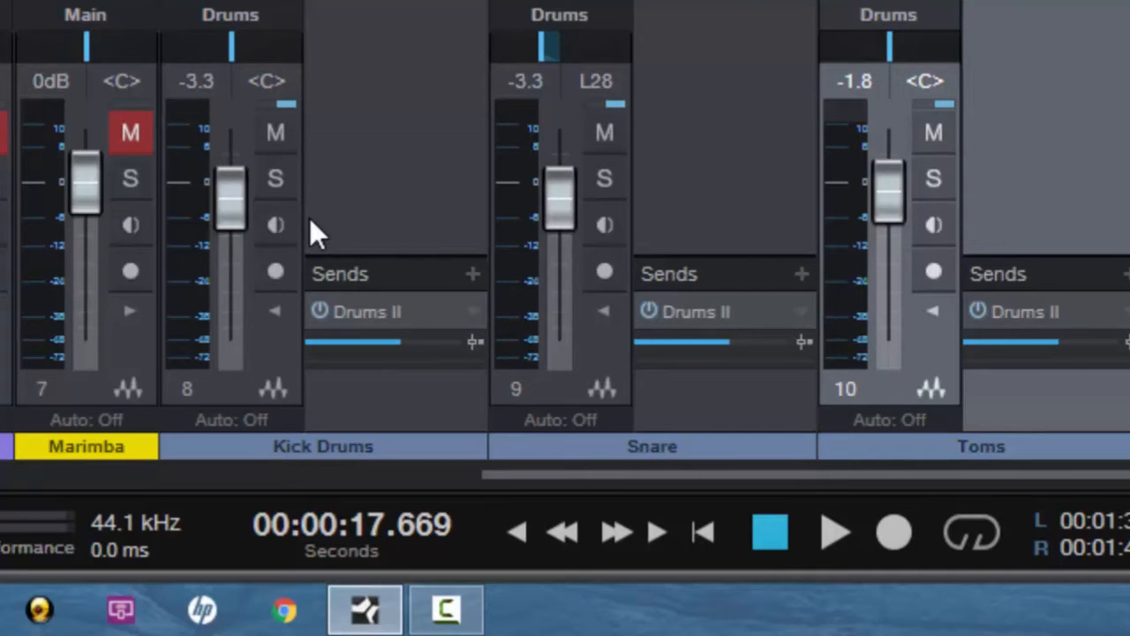
{"action": "mouse_move", "coordinate": [282, 339]}
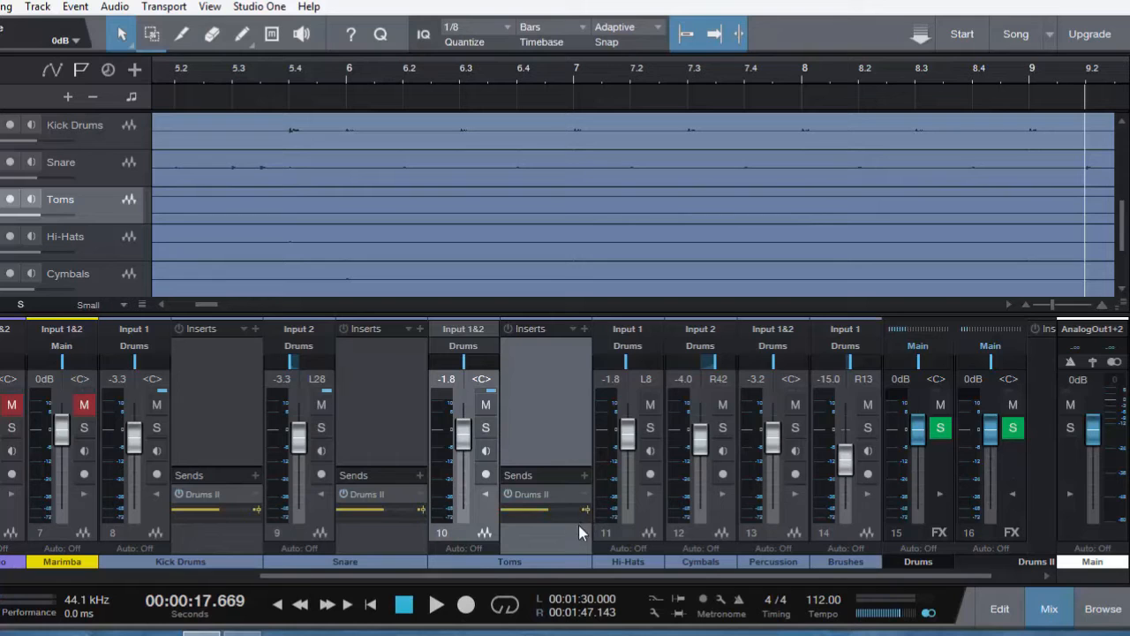
{"action": "mouse_move", "coordinate": [556, 544]}
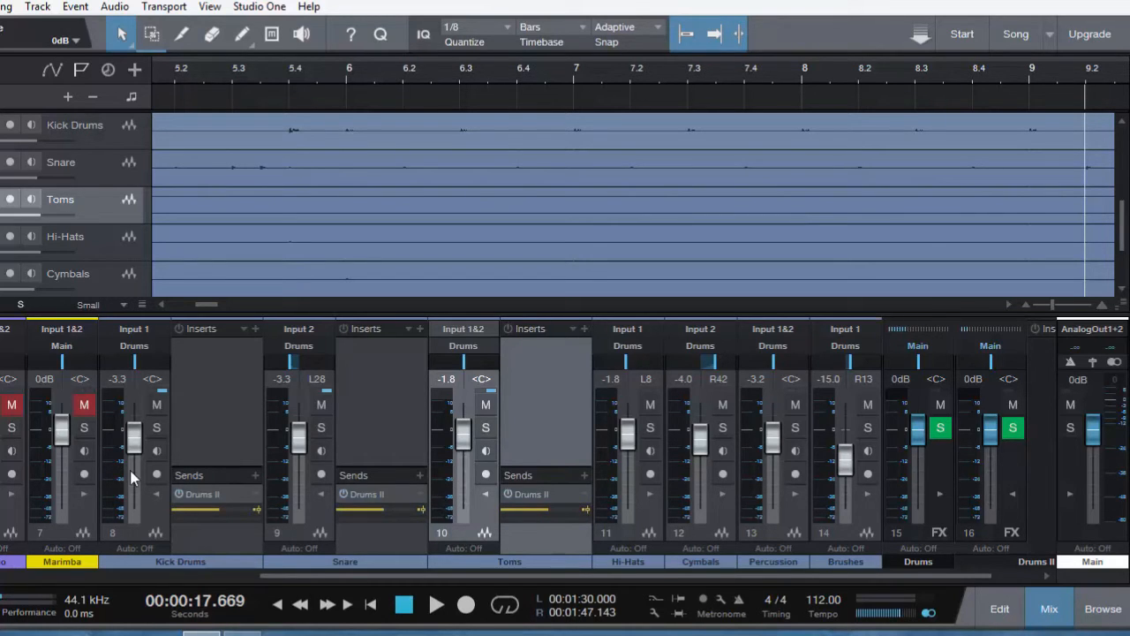
{"action": "mouse_move", "coordinate": [515, 504]}
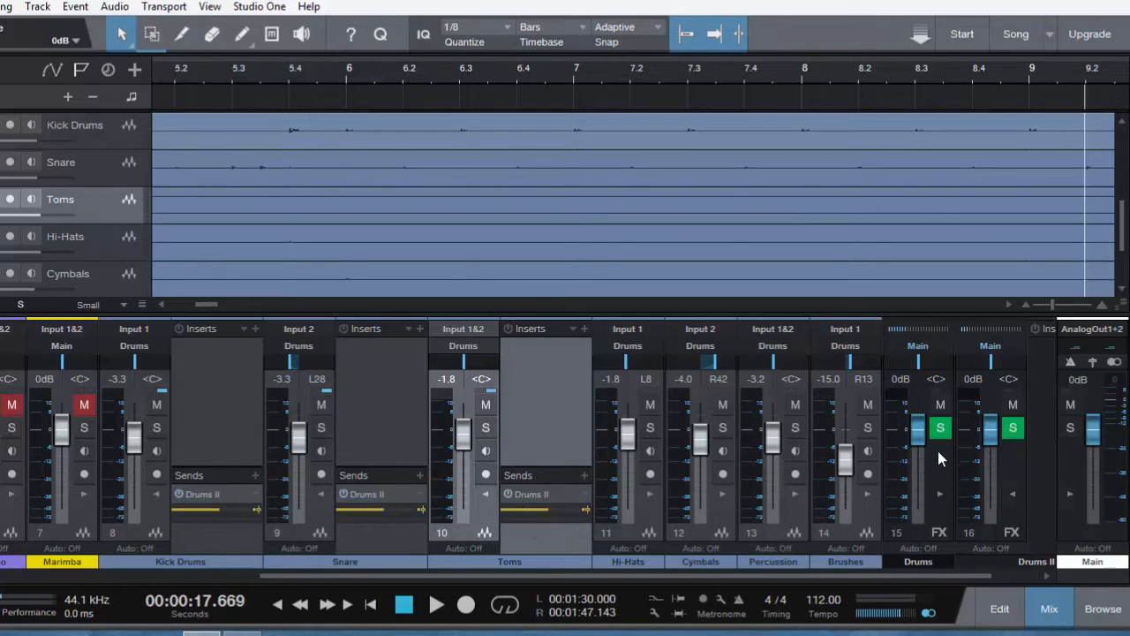
{"action": "mouse_move", "coordinate": [936, 503]}
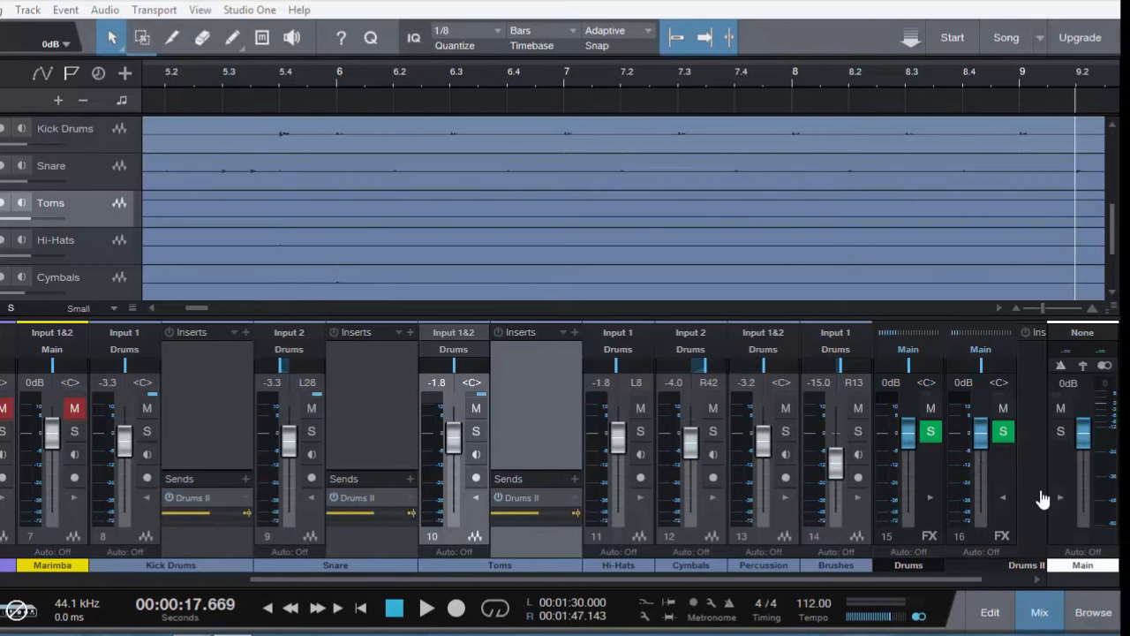
Step: Scroll the mixer right to show the Drums and Drums II buses with the pre-fader sends
{"action": "scroll", "scroll_direction": "right", "scroll_amount": 3}
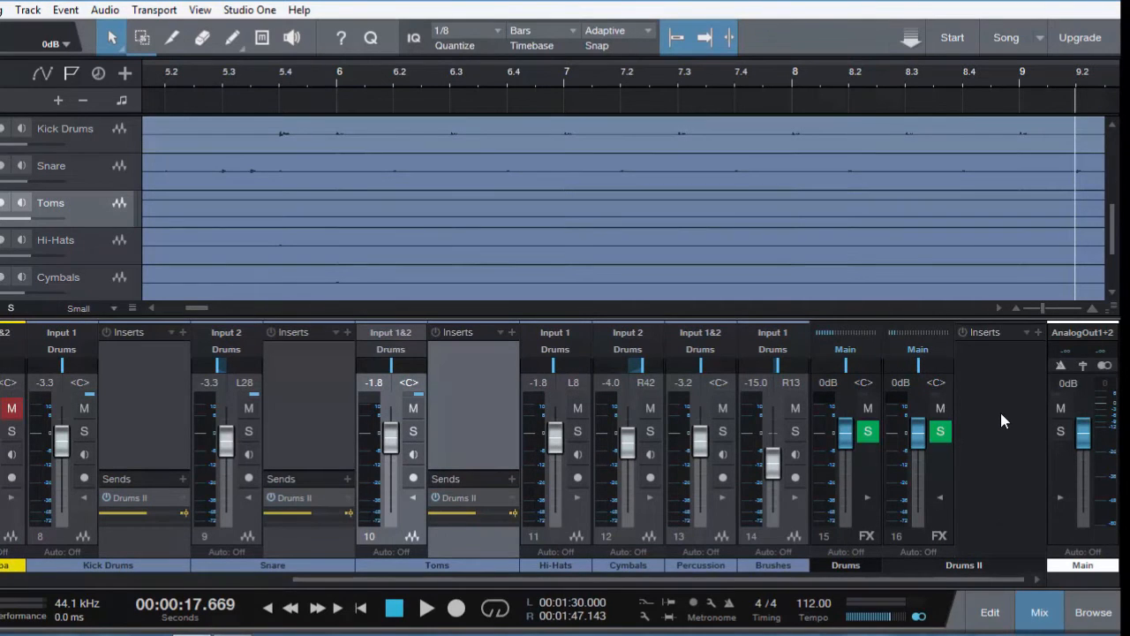
{"action": "mouse_move", "coordinate": [1028, 339]}
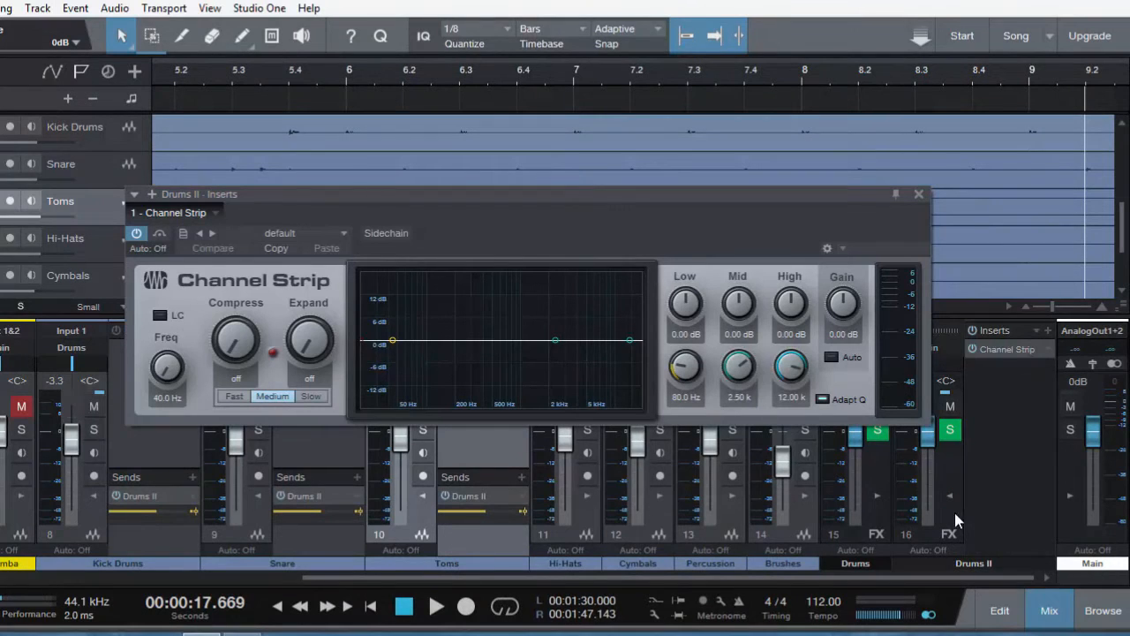
{"action": "mouse_move", "coordinate": [989, 568]}
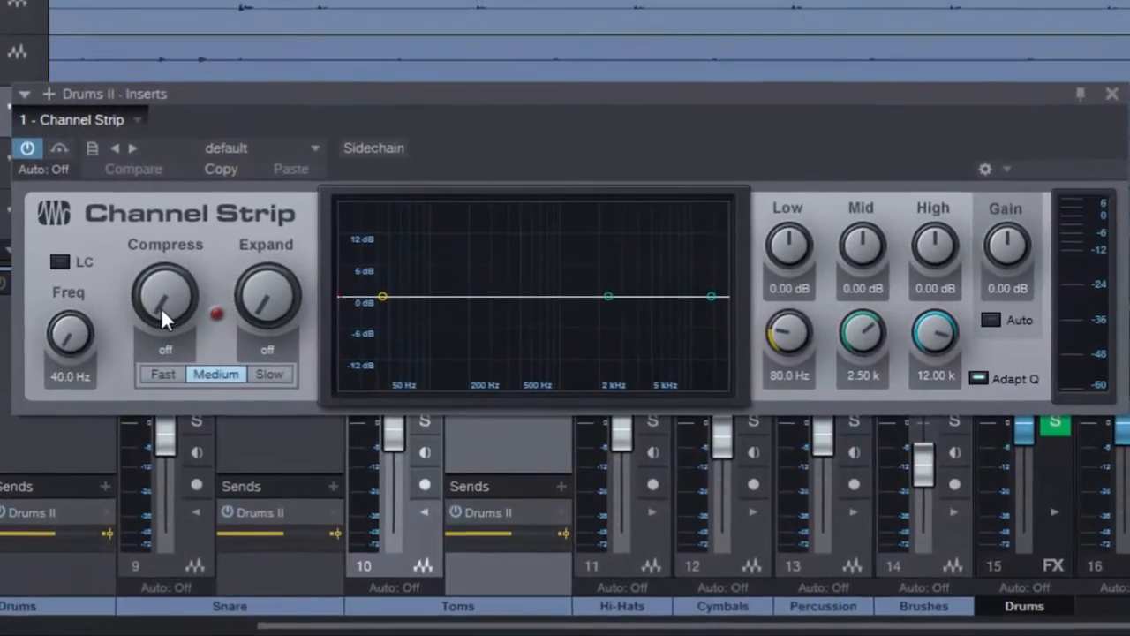
Step: Set the Drums II Channel Strip compressor to Fast with compression at 100%
{"action": "left_click", "coordinate": [159, 373]}
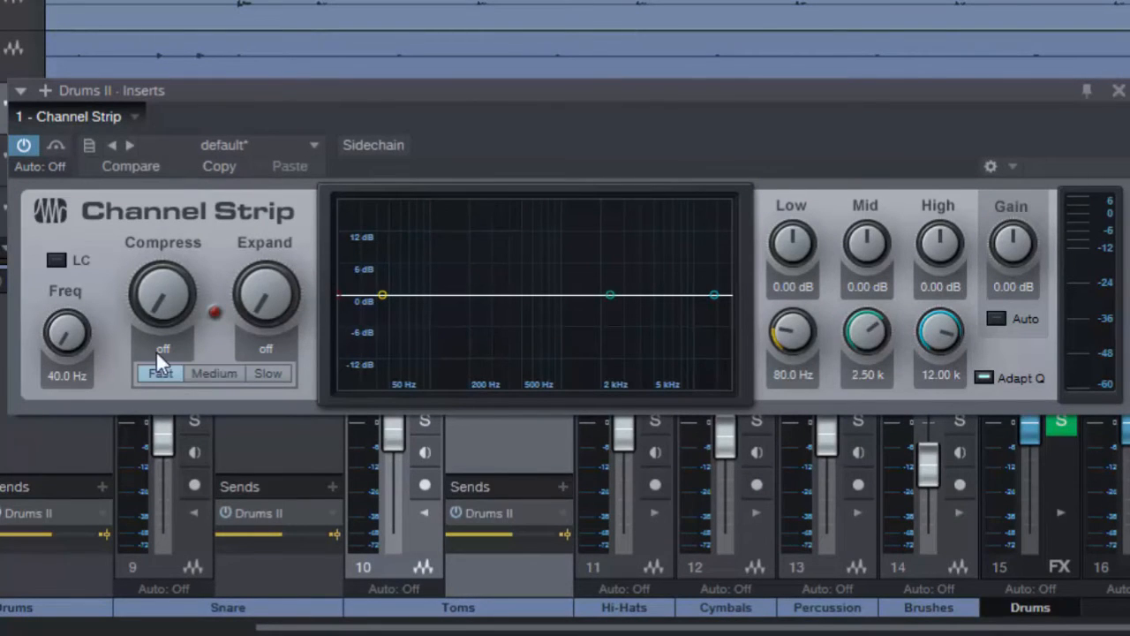
{"action": "left_click_drag", "start_coordinate": [162, 297], "coordinate": [163, 265]}
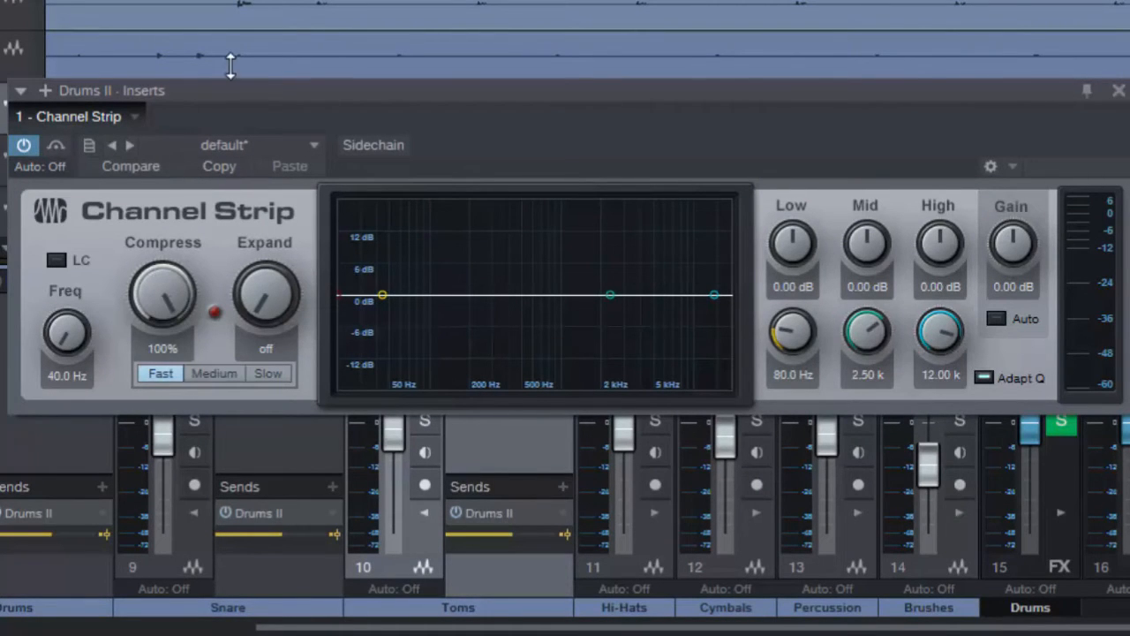
{"action": "mouse_move", "coordinate": [185, 292]}
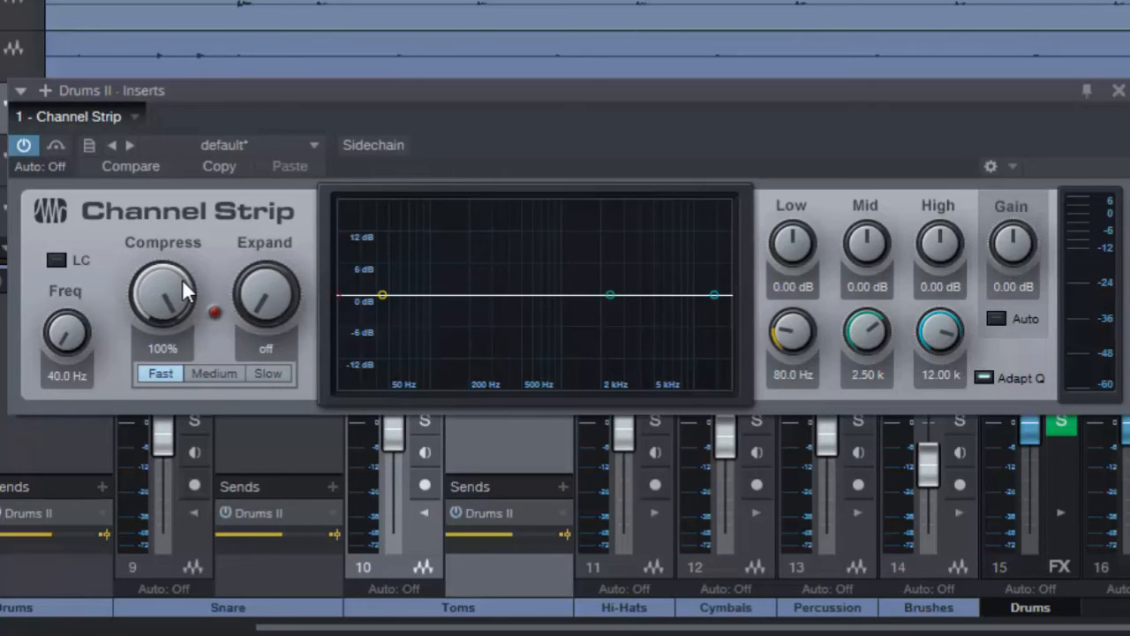
{"action": "mouse_move", "coordinate": [74, 339]}
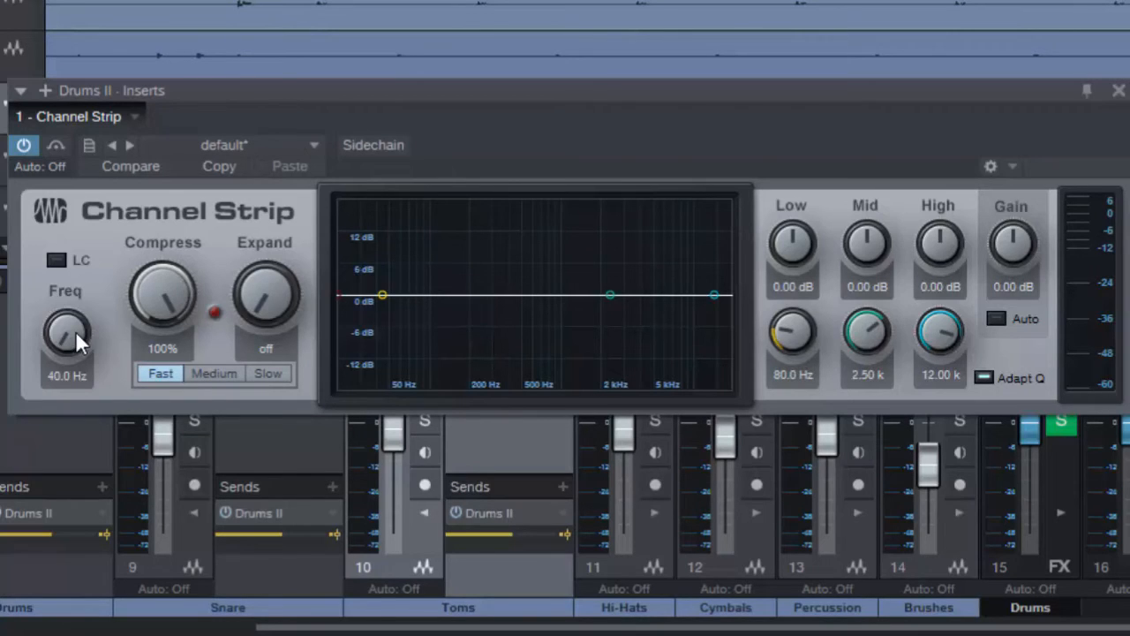
{"action": "mouse_move", "coordinate": [73, 355]}
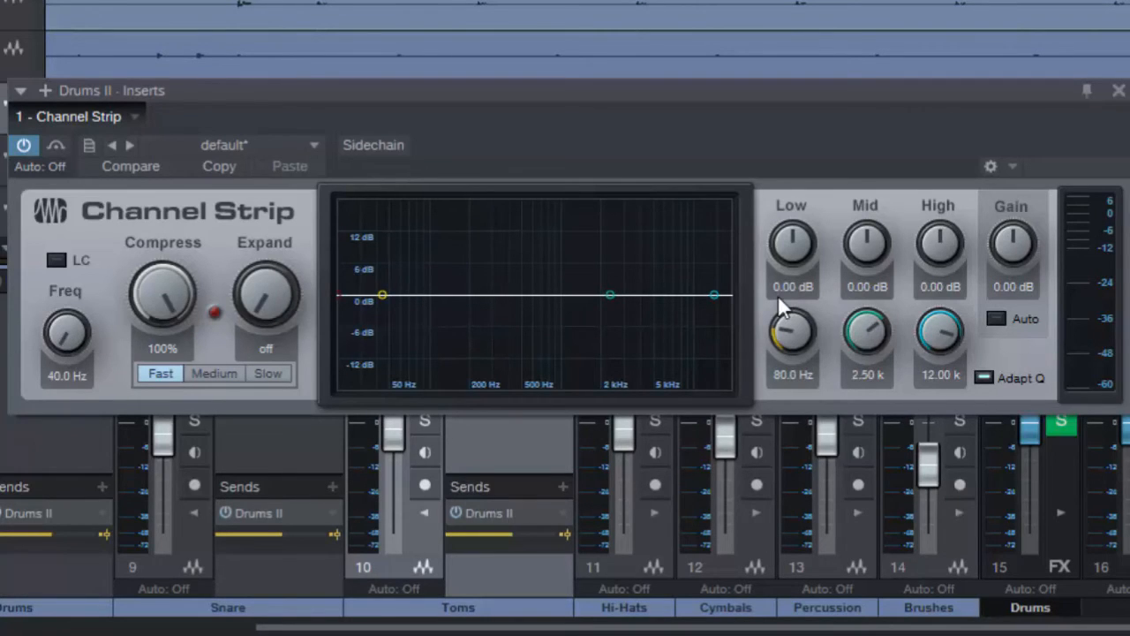
{"action": "mouse_move", "coordinate": [1011, 332]}
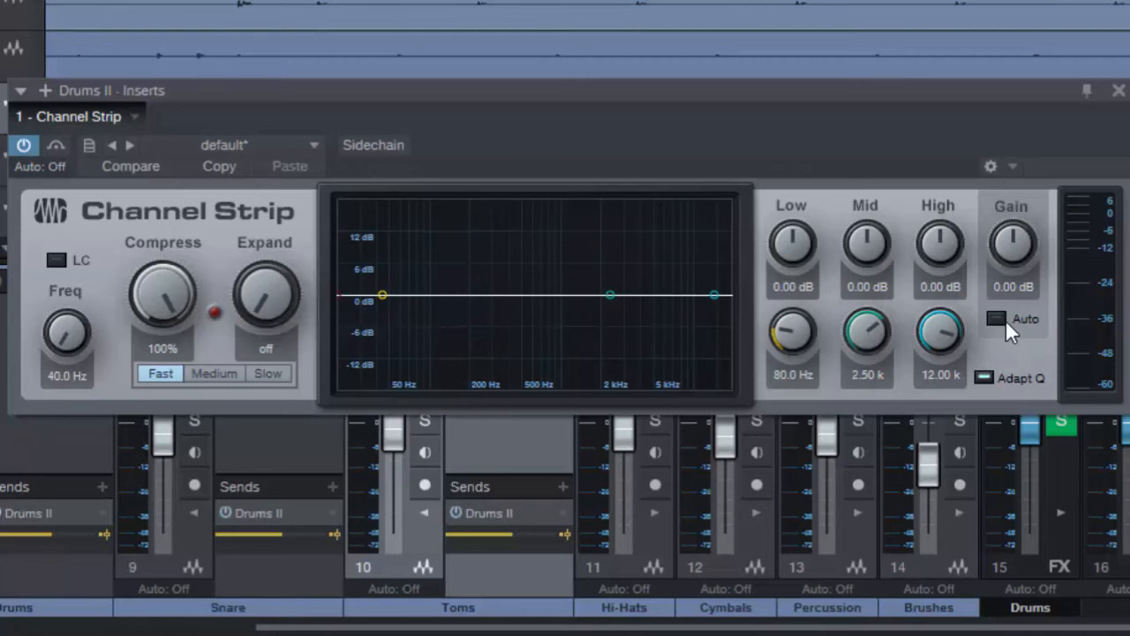
{"action": "mouse_move", "coordinate": [1038, 318]}
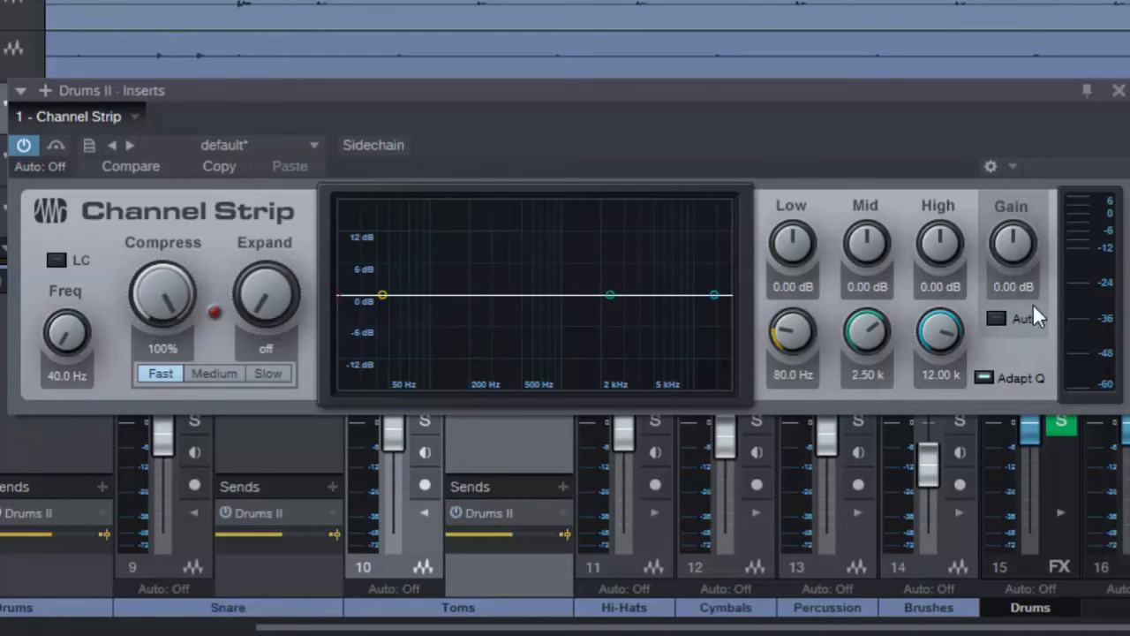
{"action": "mouse_move", "coordinate": [1016, 246]}
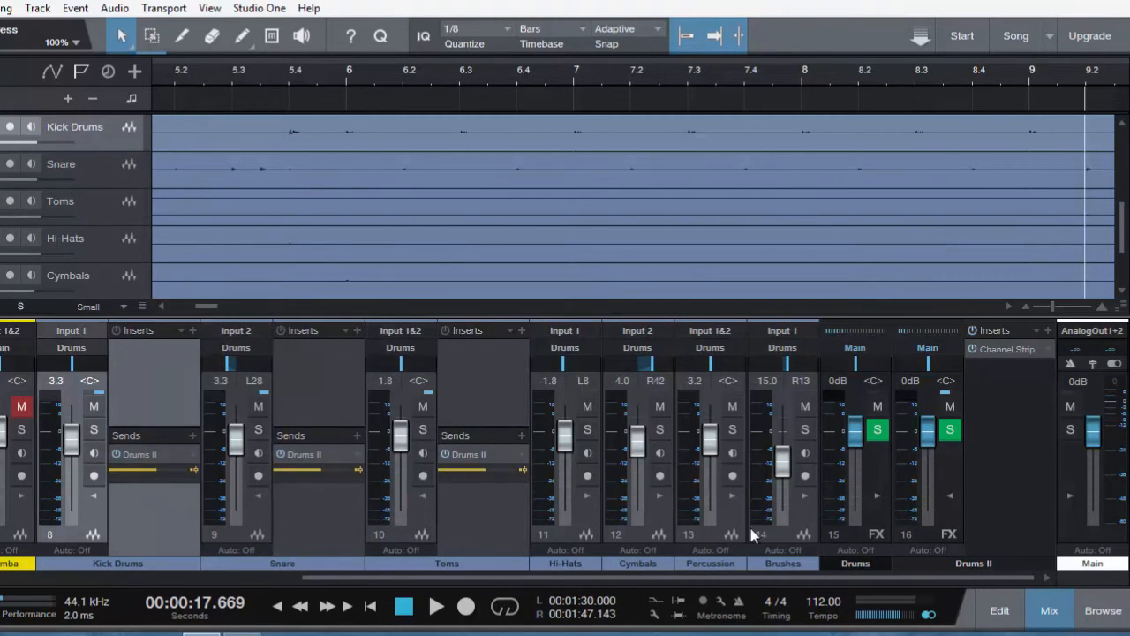
{"action": "mouse_move", "coordinate": [911, 459]}
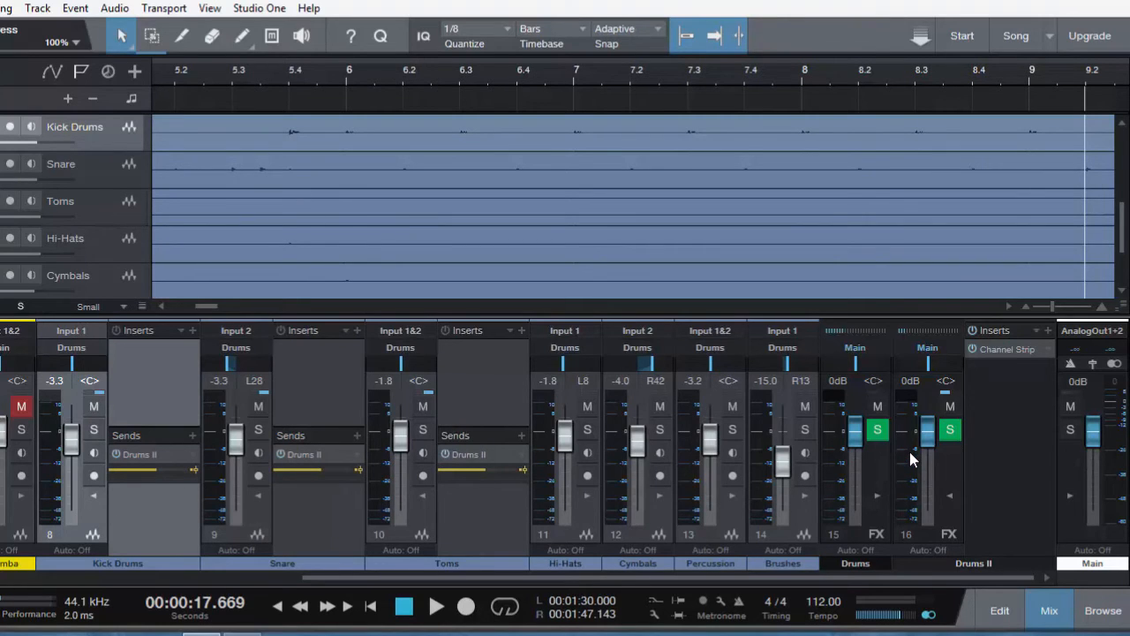
{"action": "mouse_move", "coordinate": [1006, 357]}
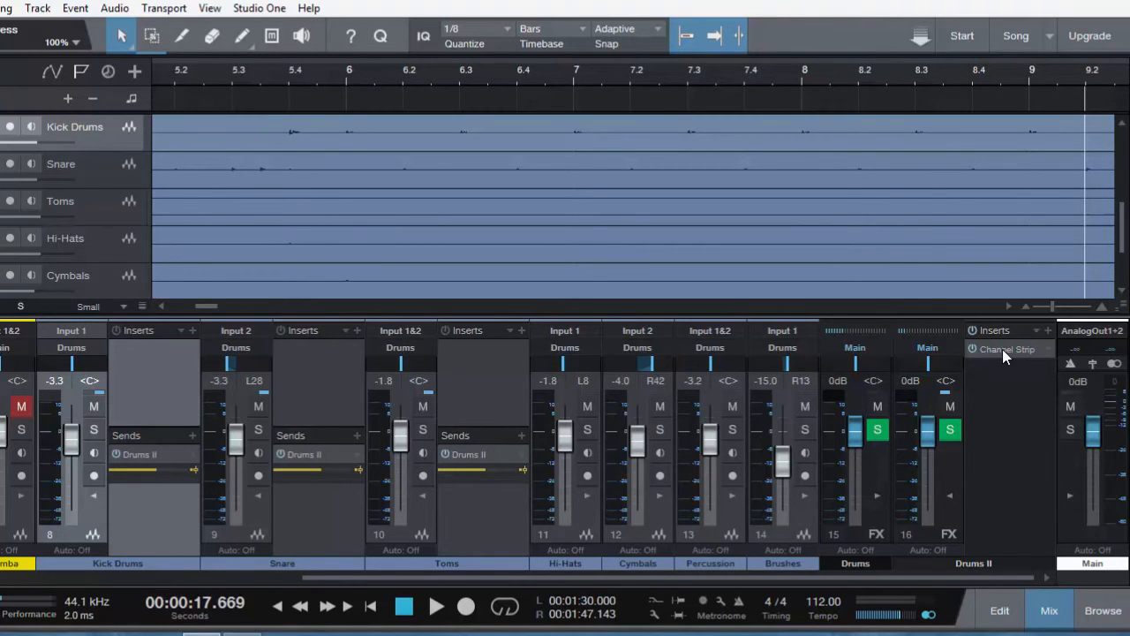
Step: Reopen the Drums II Channel Strip and pull the Drums bus fader down to silence
{"action": "left_click", "coordinate": [1006, 350]}
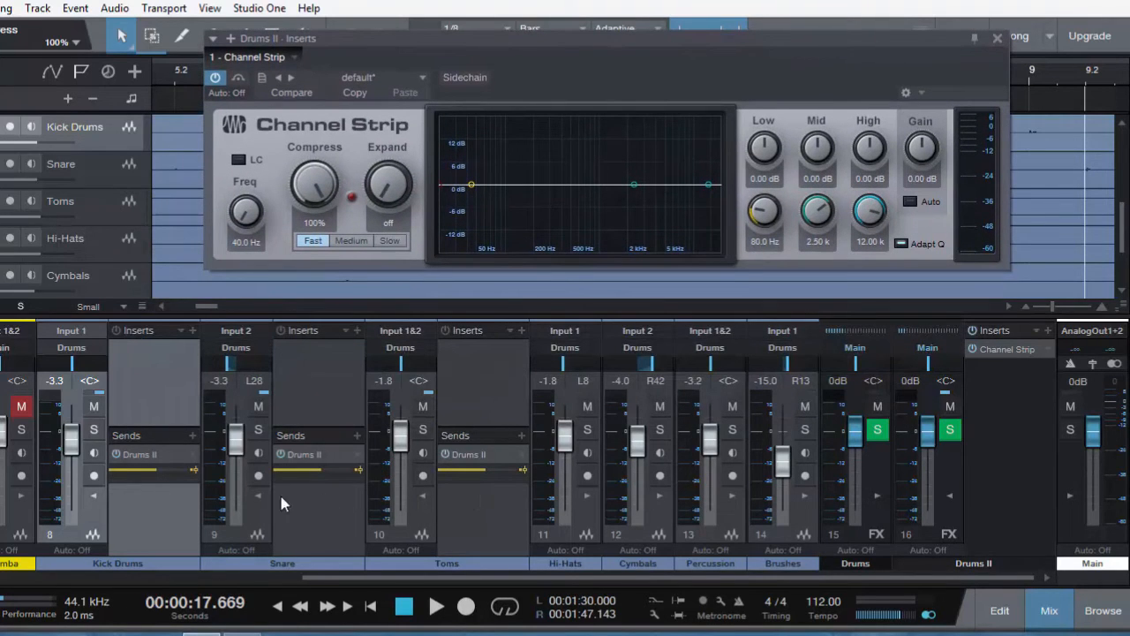
{"action": "mouse_move", "coordinate": [98, 449]}
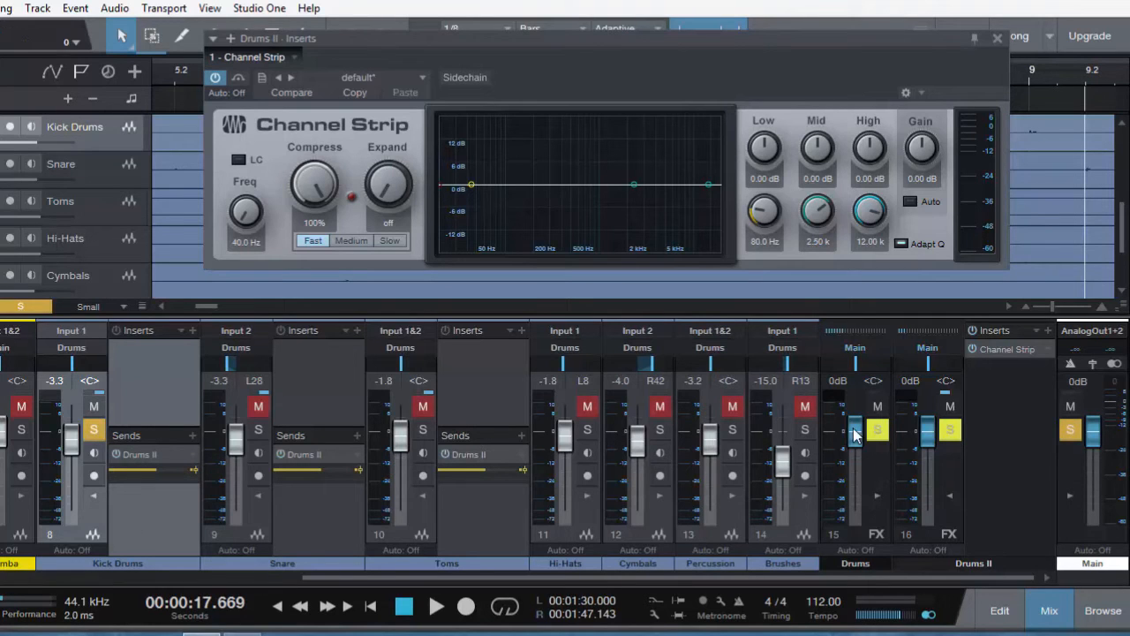
{"action": "left_click_drag", "start_coordinate": [854, 433], "coordinate": [855, 512]}
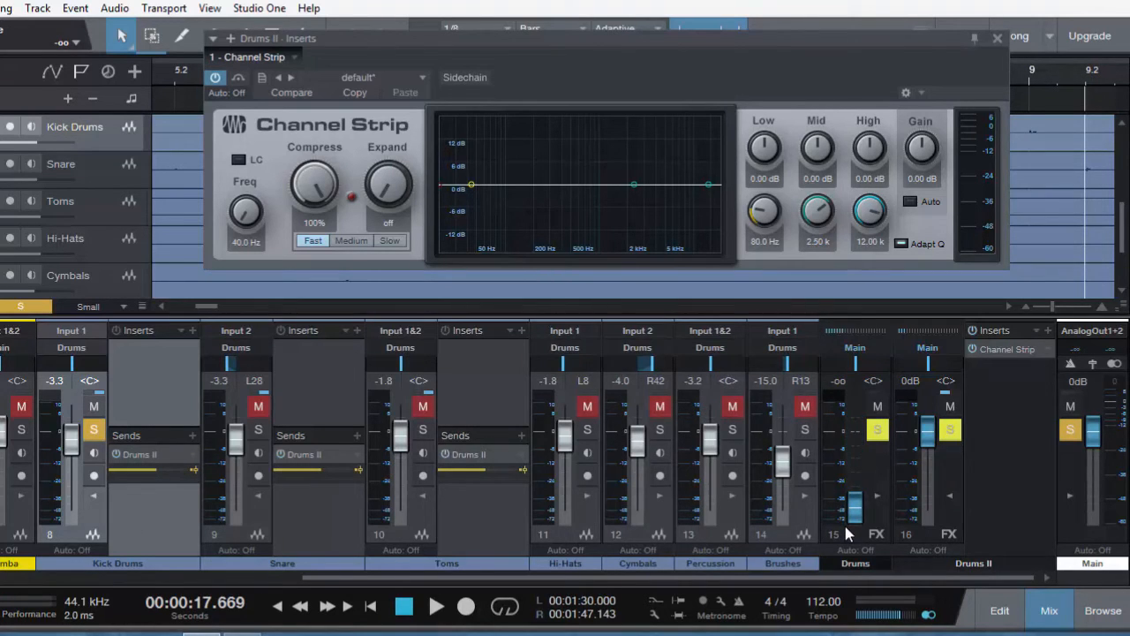
{"action": "mouse_move", "coordinate": [950, 558]}
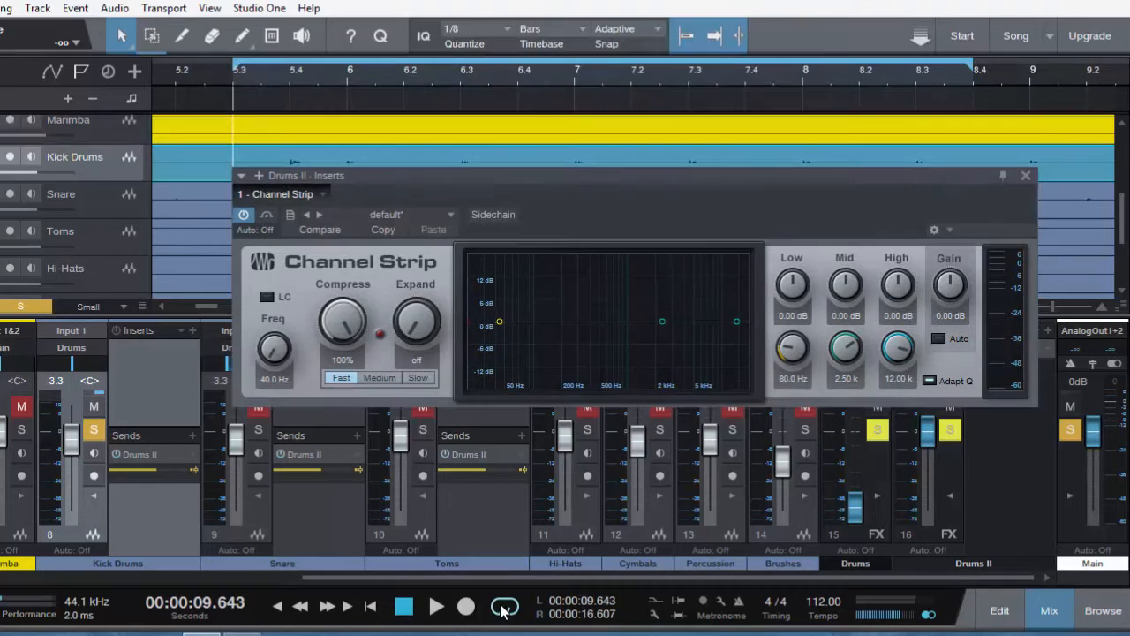
Step: Move the Channel Strip window up and start playback to hear the parallel blend
{"action": "left_click", "coordinate": [505, 607]}
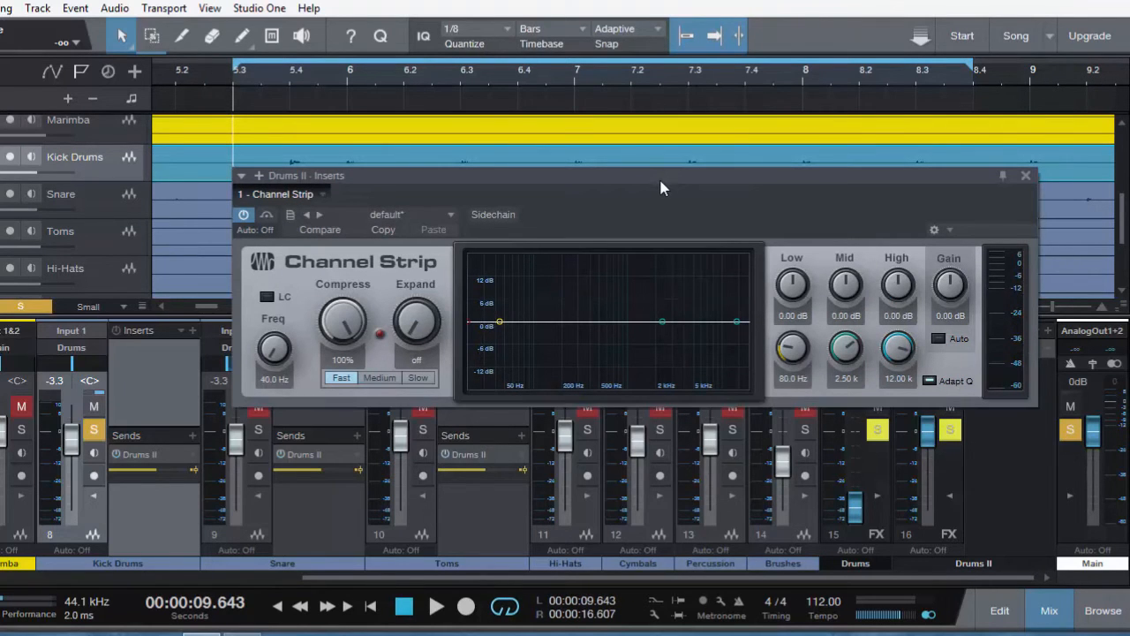
{"action": "left_click_drag", "start_coordinate": [665, 175], "coordinate": [707, 99]}
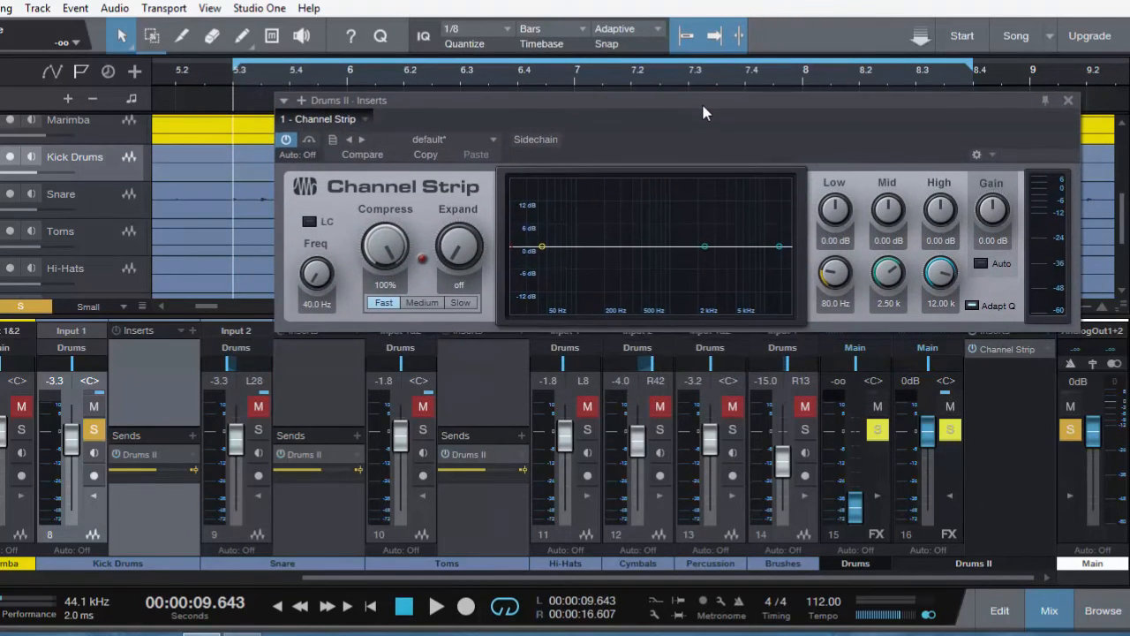
{"action": "mouse_move", "coordinate": [274, 79]}
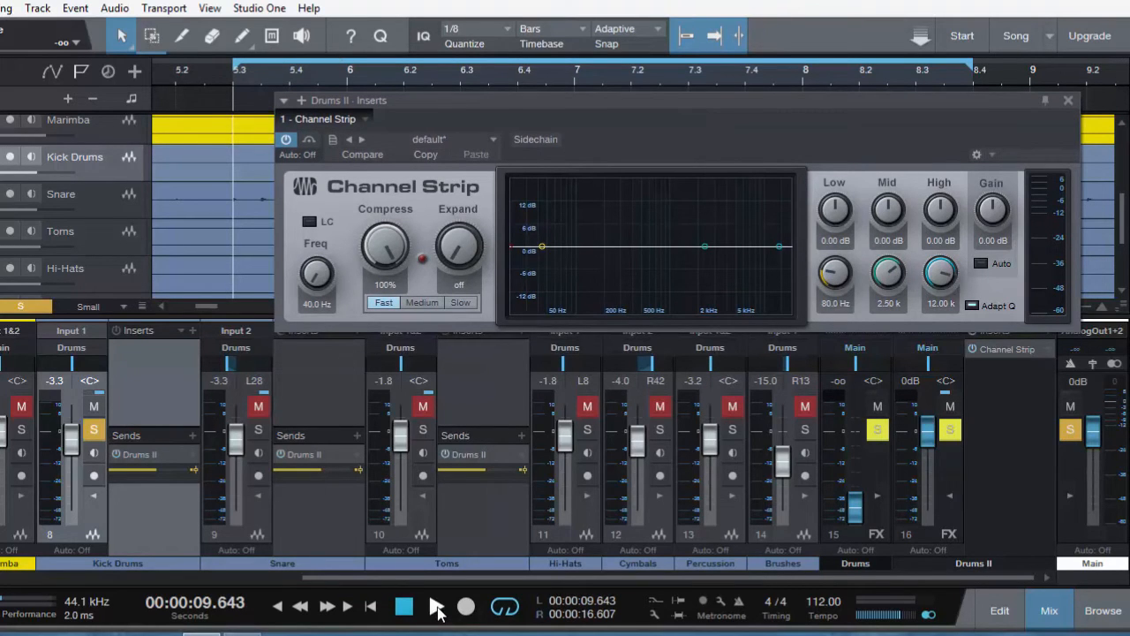
{"action": "left_click", "coordinate": [403, 605]}
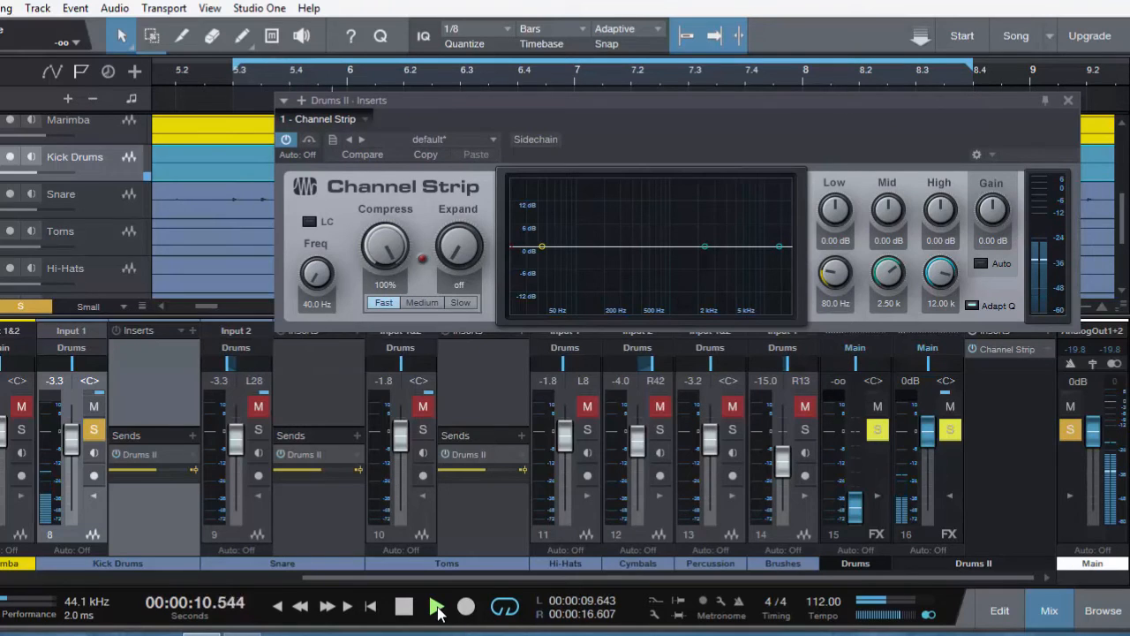
{"action": "left_click", "coordinate": [436, 606]}
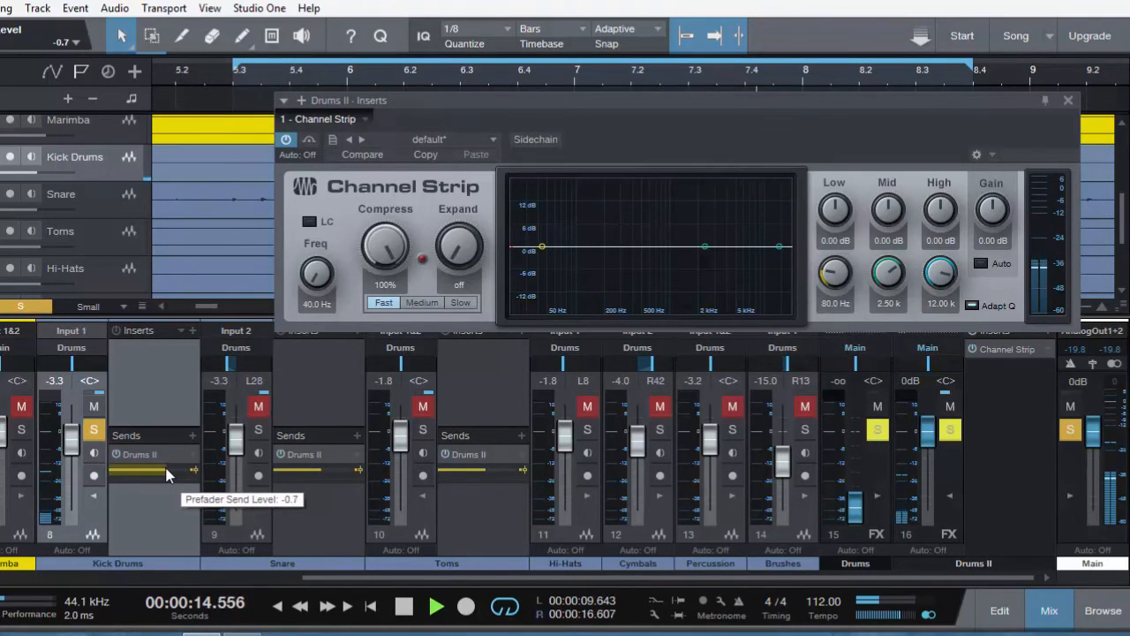
Step: Adjust the Kick send and set the snare's pre-fader send to Drums II at -6 dB, then stop
{"action": "left_click_drag", "start_coordinate": [163, 475], "coordinate": [176, 475]}
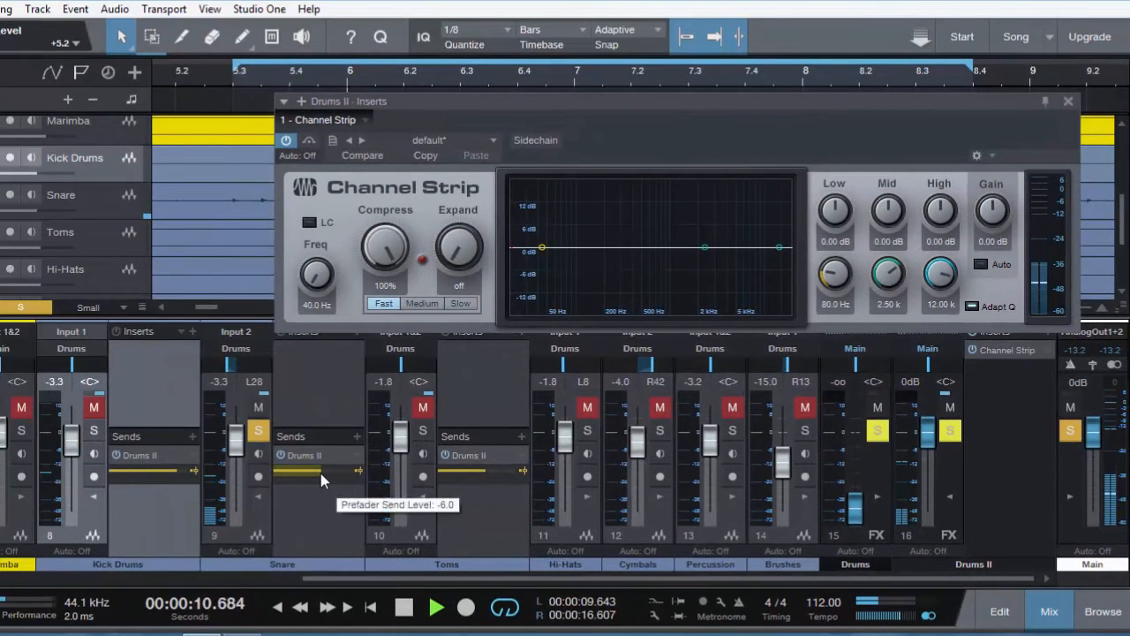
{"action": "left_click_drag", "start_coordinate": [301, 469], "coordinate": [339, 470]}
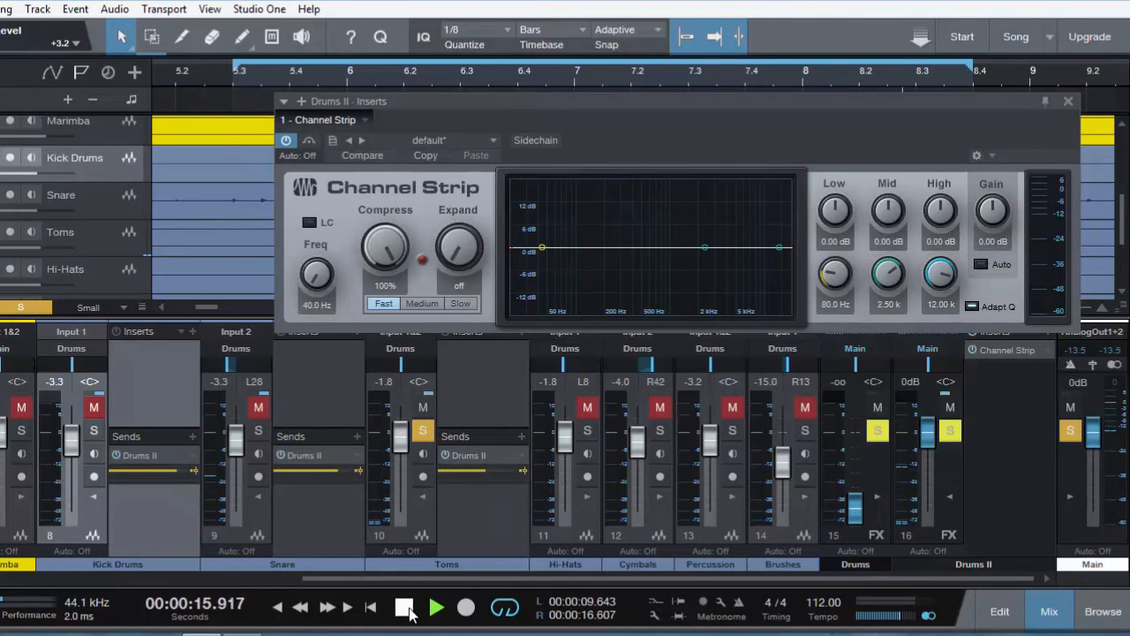
{"action": "left_click", "coordinate": [437, 608]}
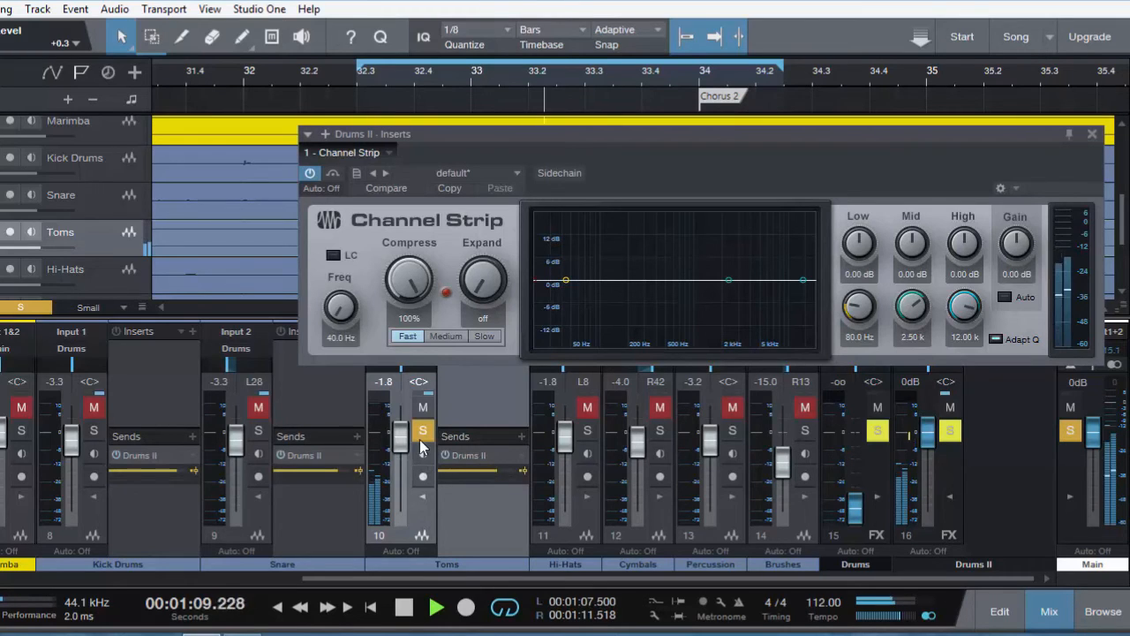
Step: Clear the Toms solo and start playback to hear the drums through both buses
{"action": "left_click", "coordinate": [436, 608]}
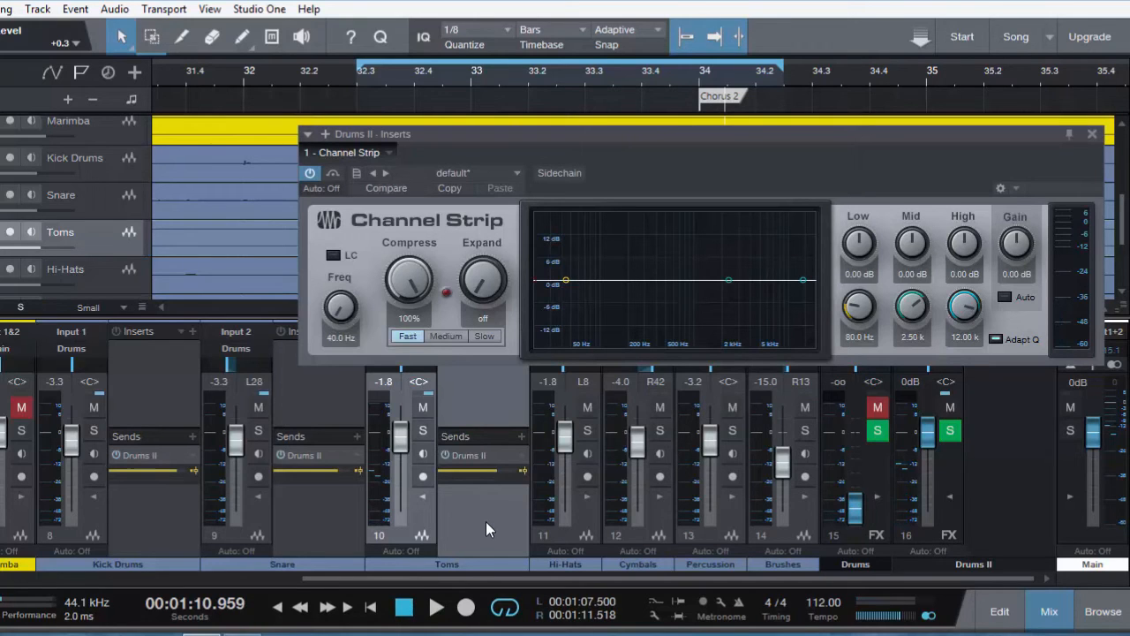
{"action": "left_click", "coordinate": [876, 406]}
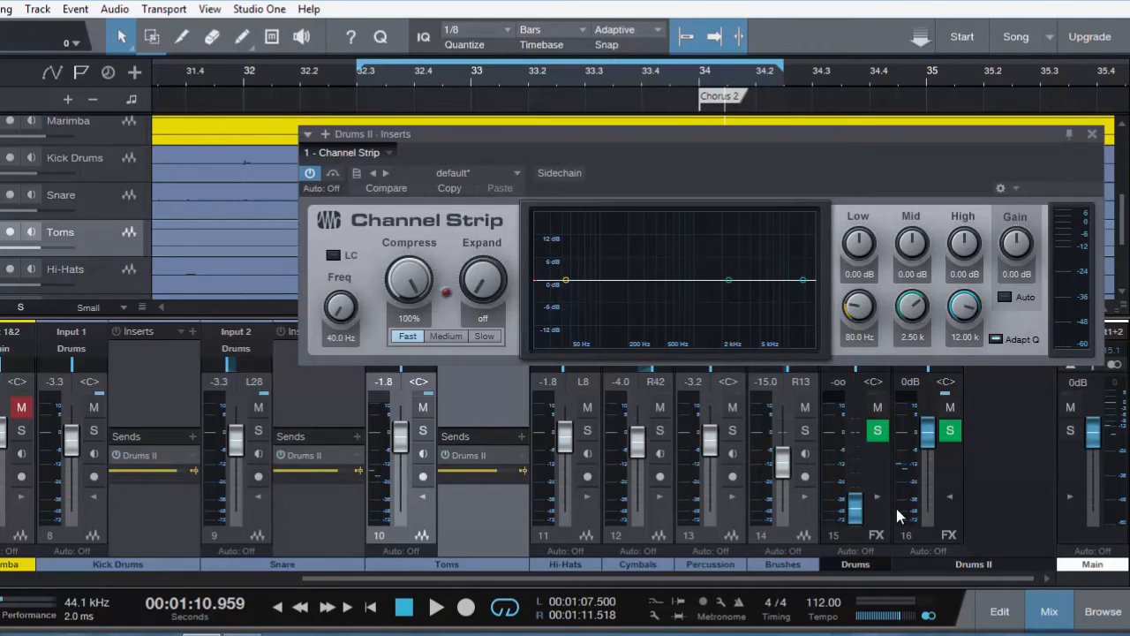
{"action": "mouse_move", "coordinate": [982, 500]}
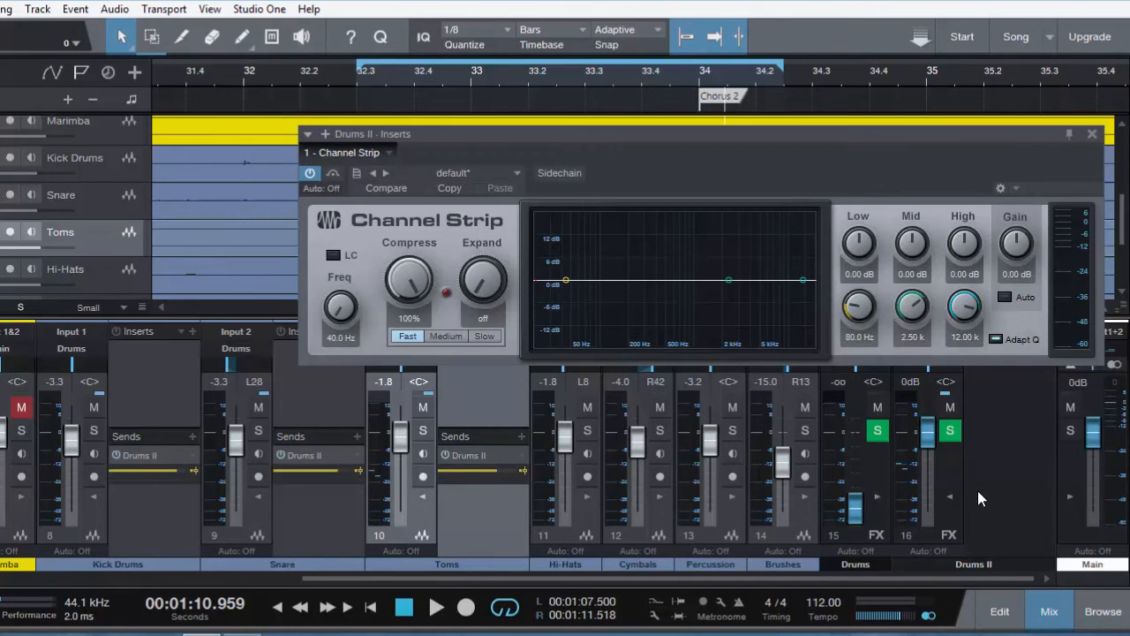
{"action": "mouse_move", "coordinate": [816, 155]}
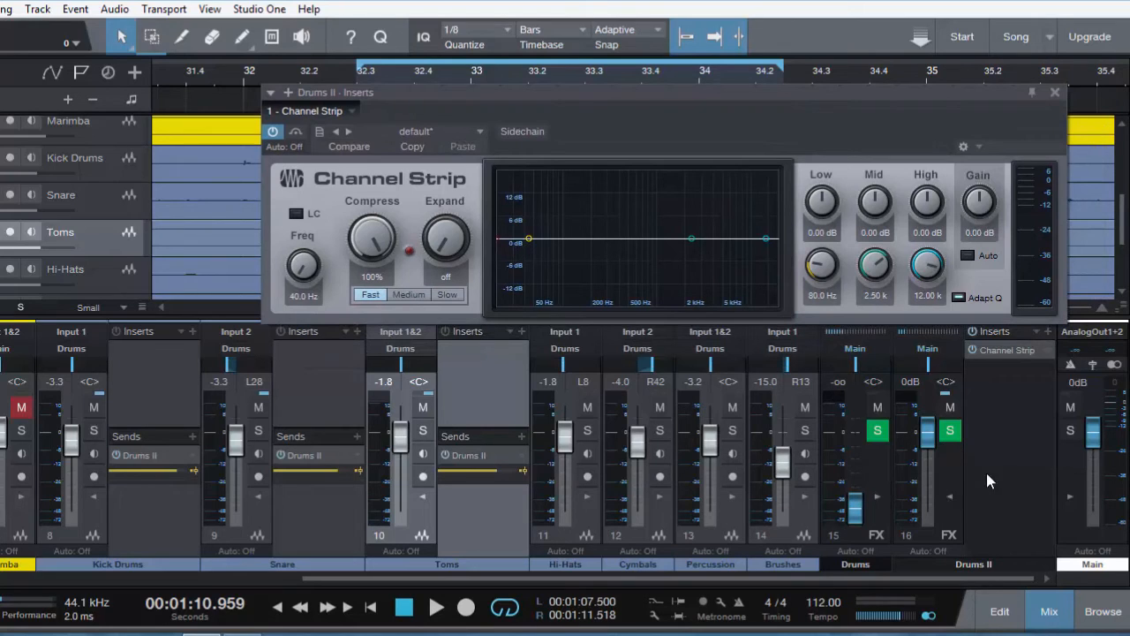
{"action": "left_click", "coordinate": [436, 607]}
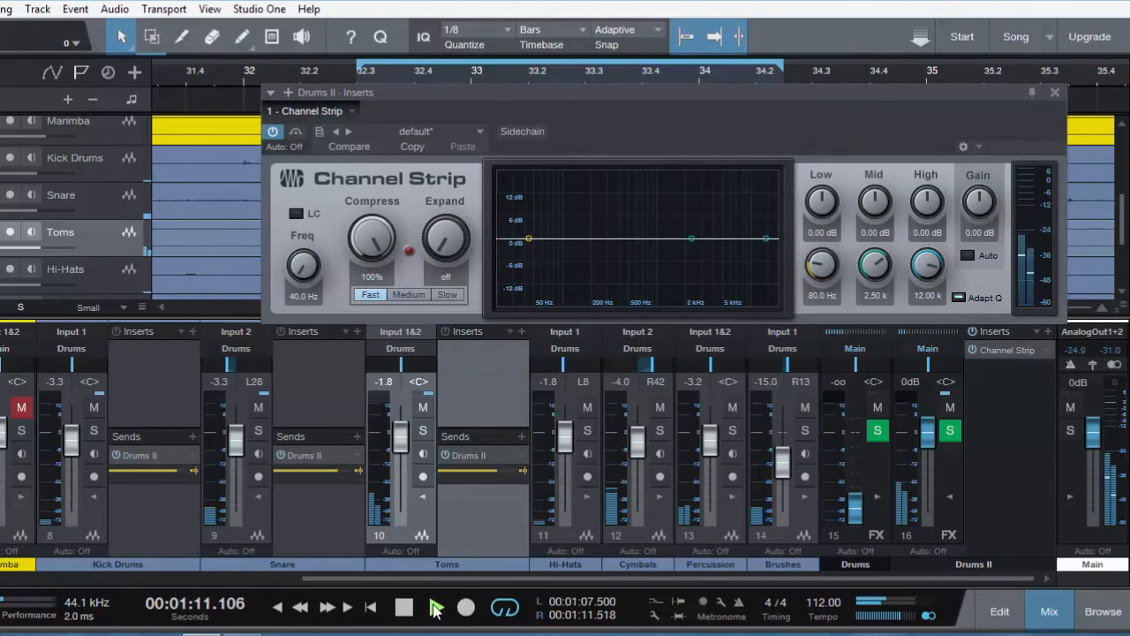
{"action": "left_click", "coordinate": [436, 607]}
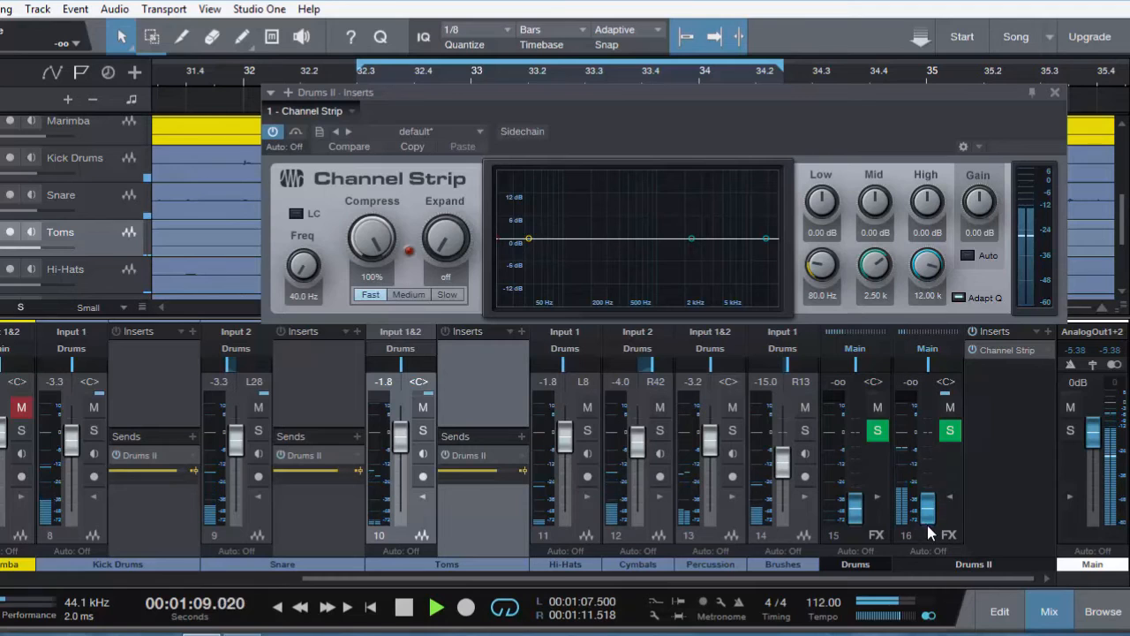
Step: Return the Drums fader to 0 dB and raise Drums II from silence to about -9.2 dB
{"action": "left_click_drag", "start_coordinate": [855, 460], "coordinate": [855, 466]}
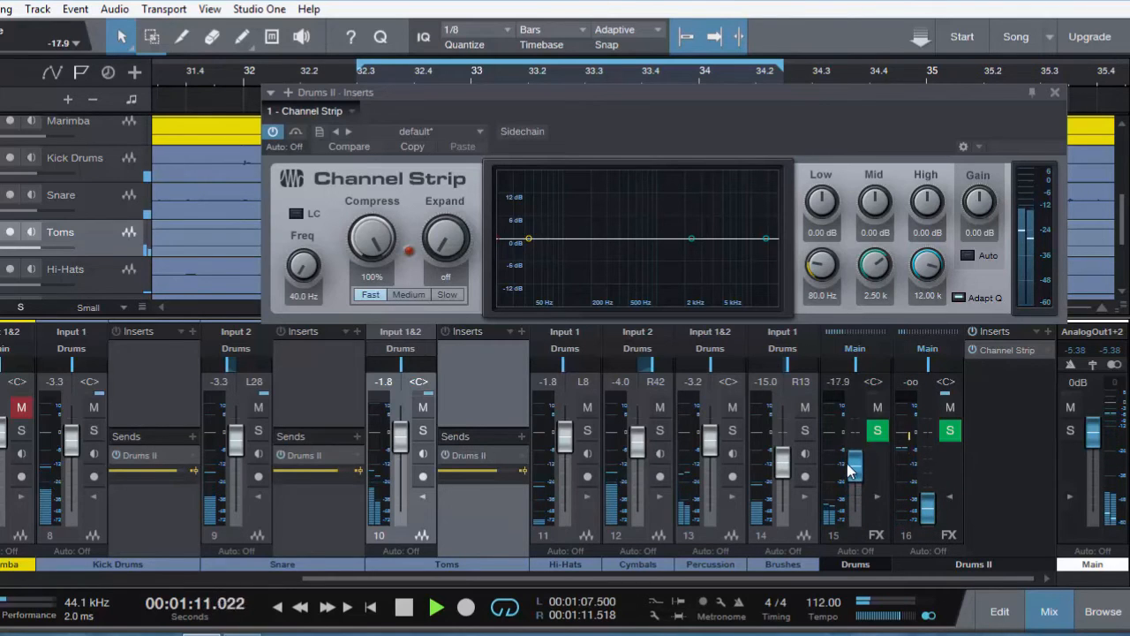
{"action": "left_click_drag", "start_coordinate": [854, 468], "coordinate": [855, 433]}
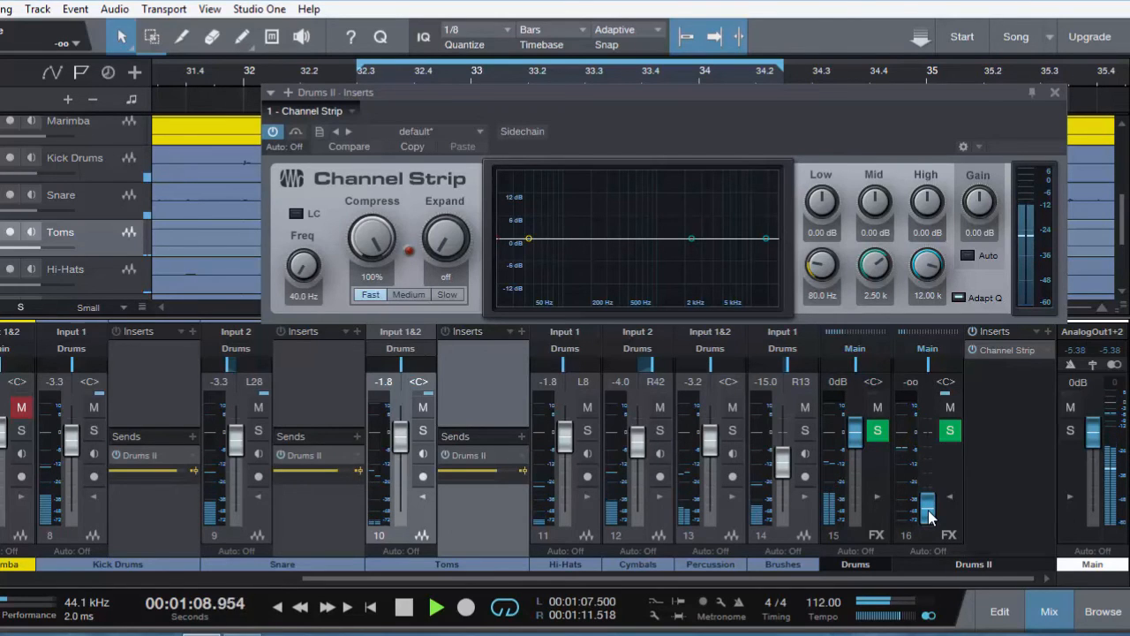
{"action": "left_click_drag", "start_coordinate": [927, 498], "coordinate": [928, 503]}
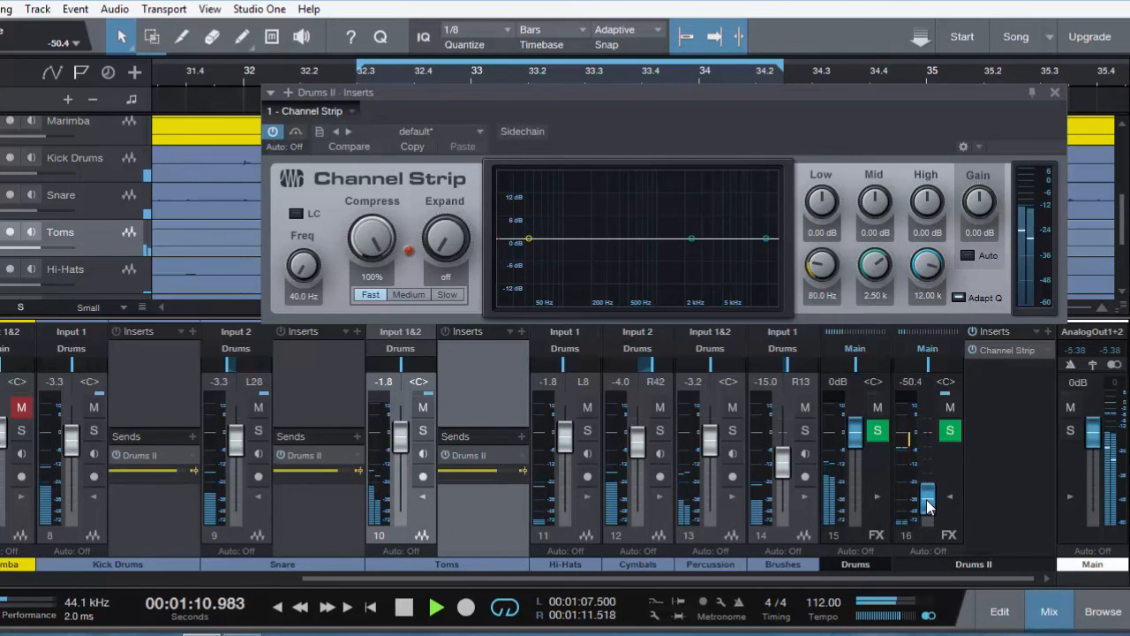
{"action": "left_click_drag", "start_coordinate": [928, 503], "coordinate": [927, 491]}
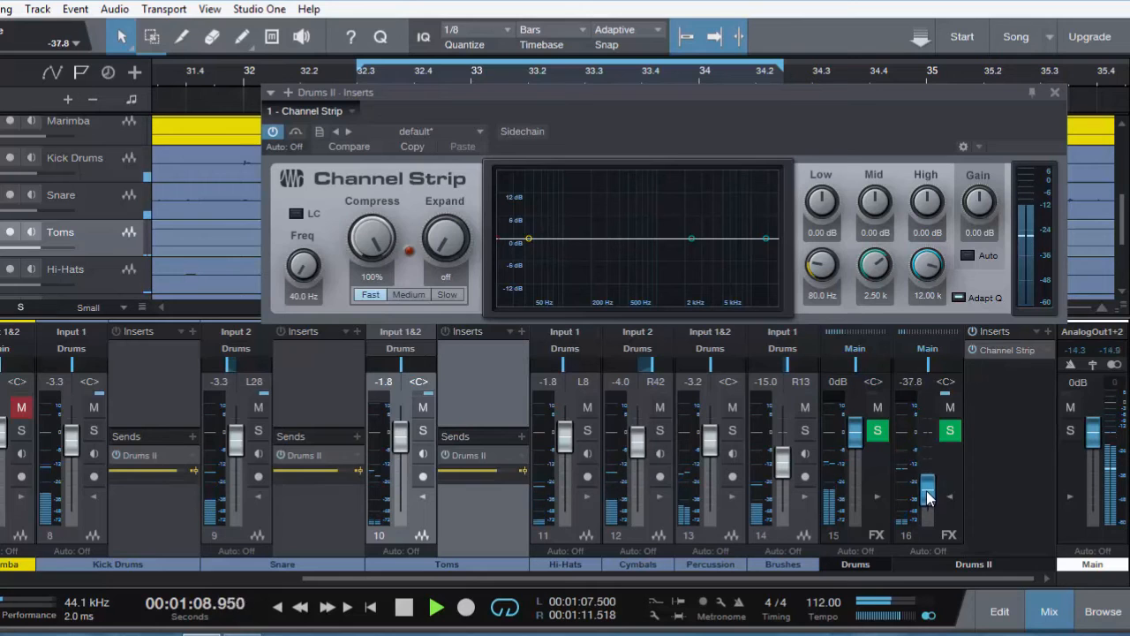
{"action": "left_click_drag", "start_coordinate": [929, 498], "coordinate": [929, 473]}
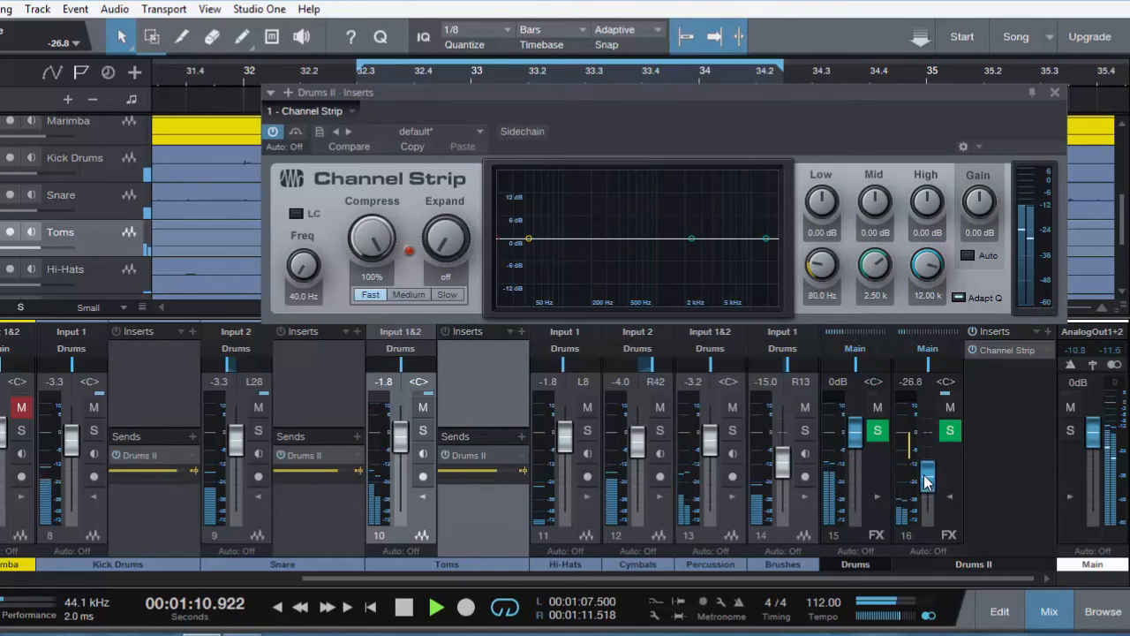
{"action": "left_click_drag", "start_coordinate": [927, 481], "coordinate": [927, 466]}
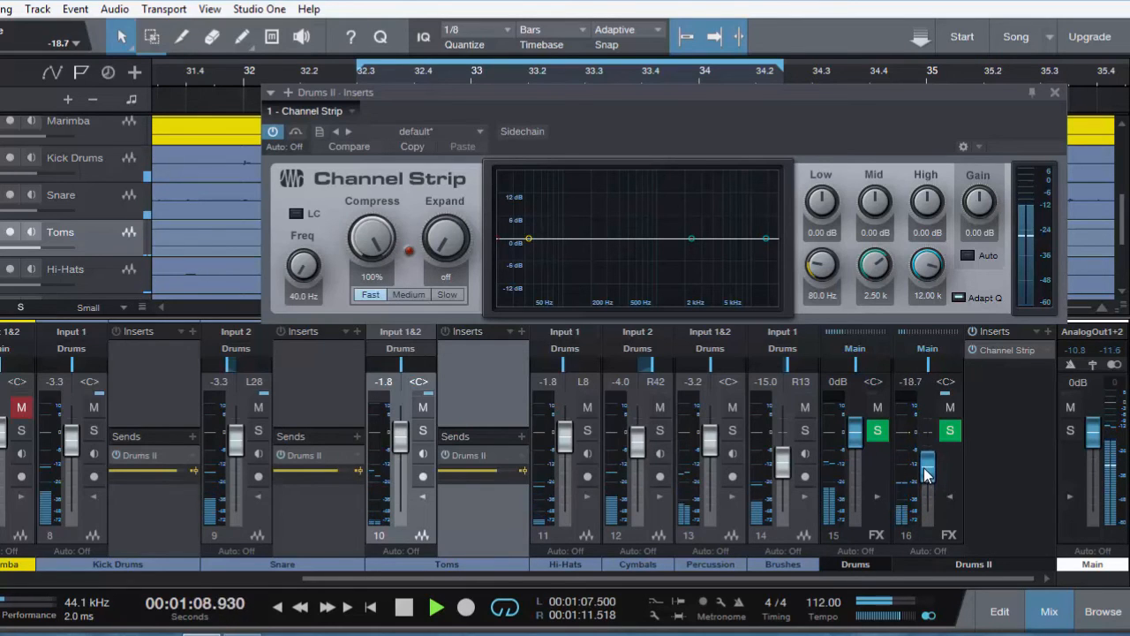
{"action": "left_click_drag", "start_coordinate": [928, 476], "coordinate": [927, 463]}
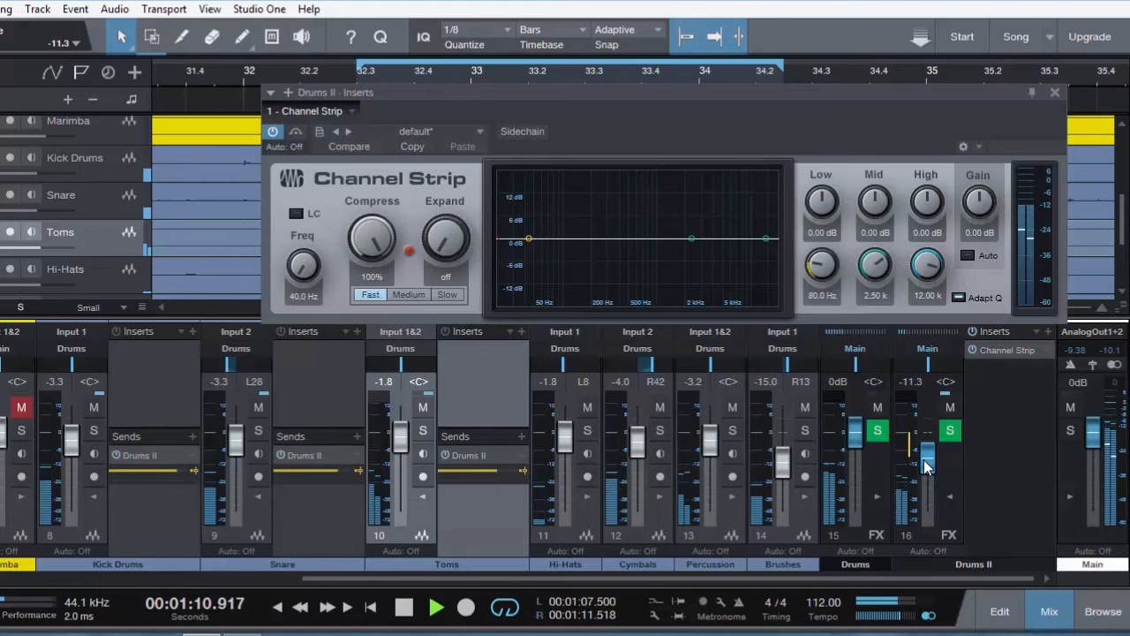
{"action": "left_click_drag", "start_coordinate": [927, 473], "coordinate": [927, 455]}
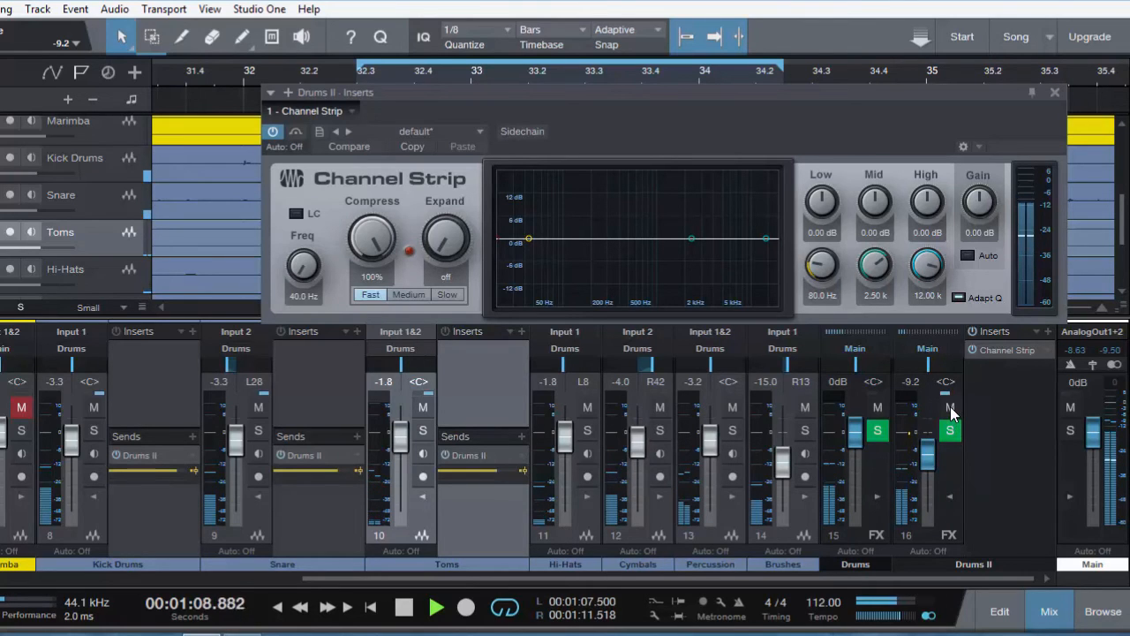
{"action": "mouse_move", "coordinate": [951, 407]}
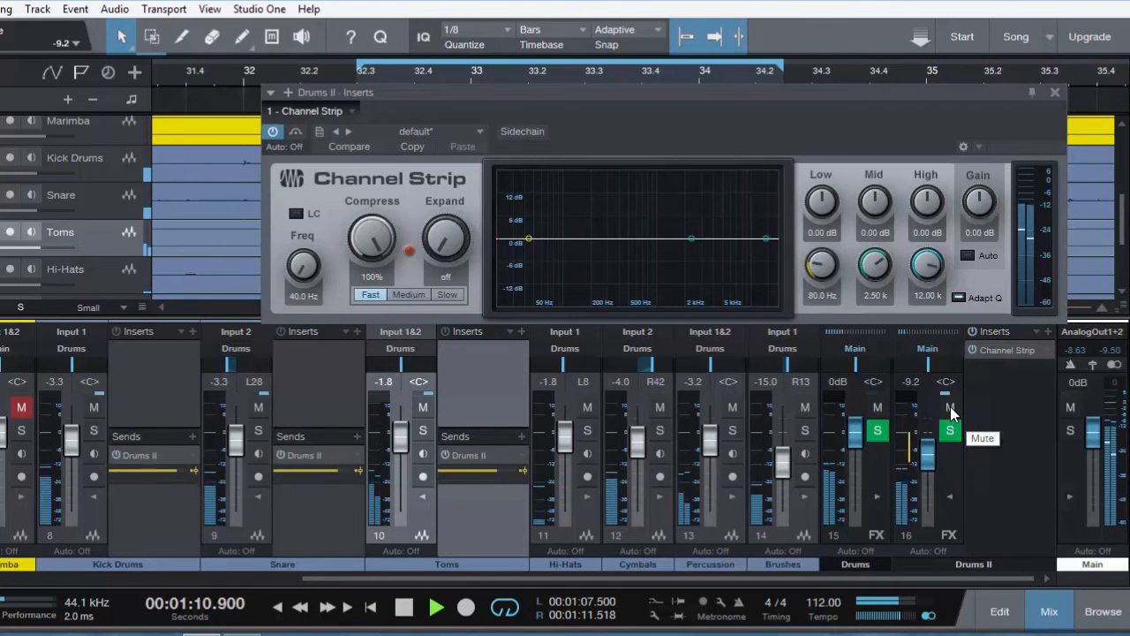
Step: Mute and unmute the Drums II bus to compare the parallel compression blend
{"action": "left_click", "coordinate": [950, 406]}
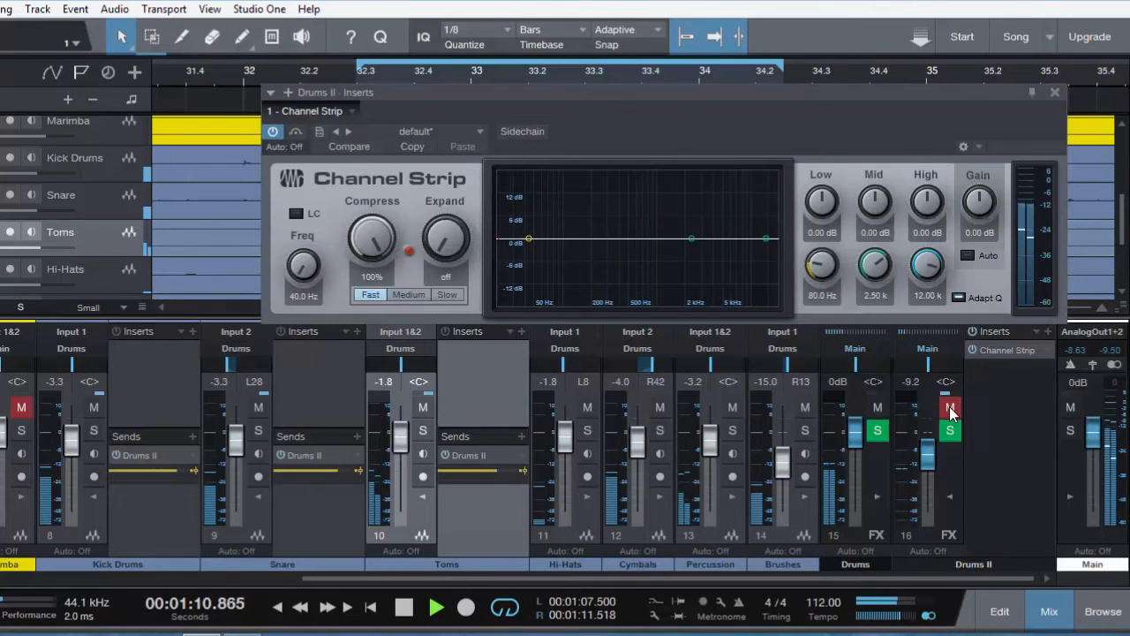
{"action": "left_click", "coordinate": [950, 407]}
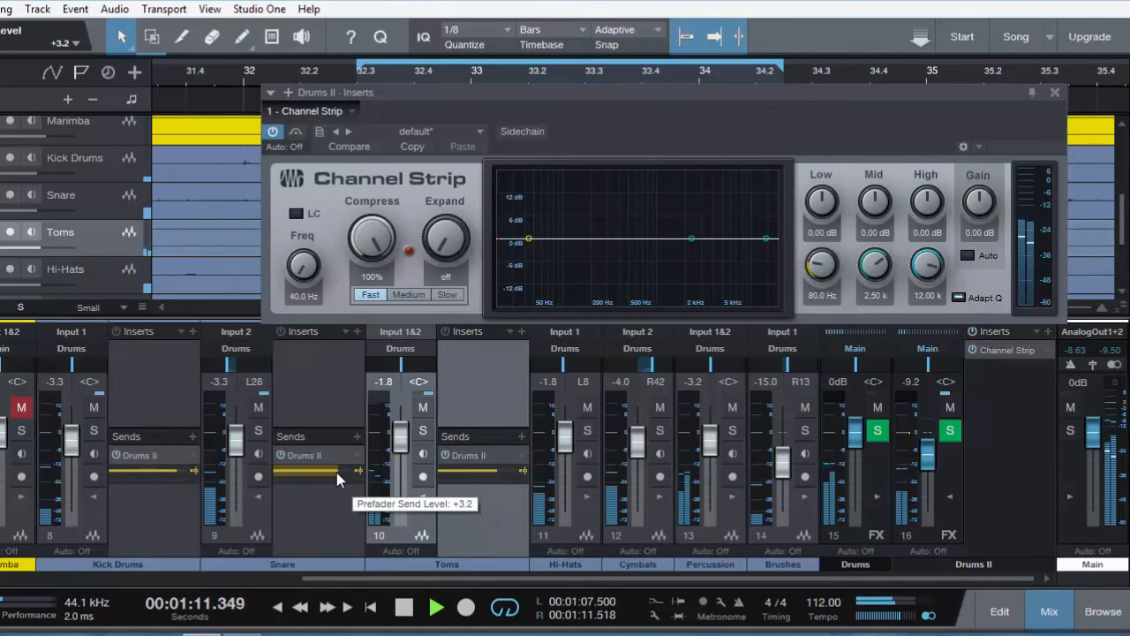
Step: Raise the Snare's Drums II send to +3.2 dB and solo the Kick channel
{"action": "left_click_drag", "start_coordinate": [336, 470], "coordinate": [325, 480]}
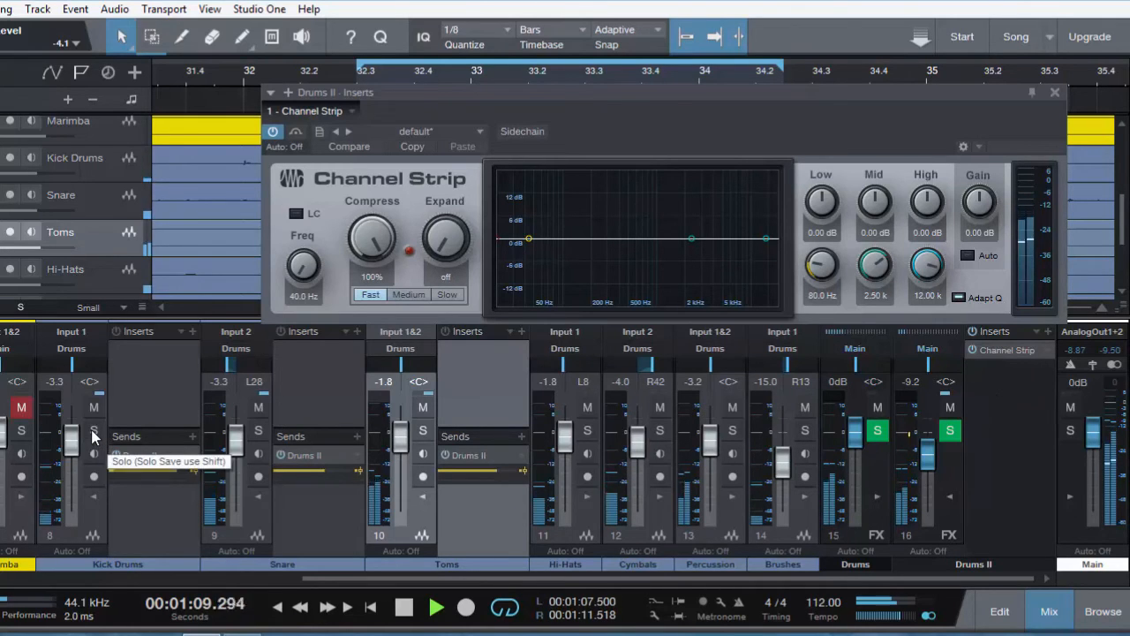
{"action": "left_click", "coordinate": [91, 431]}
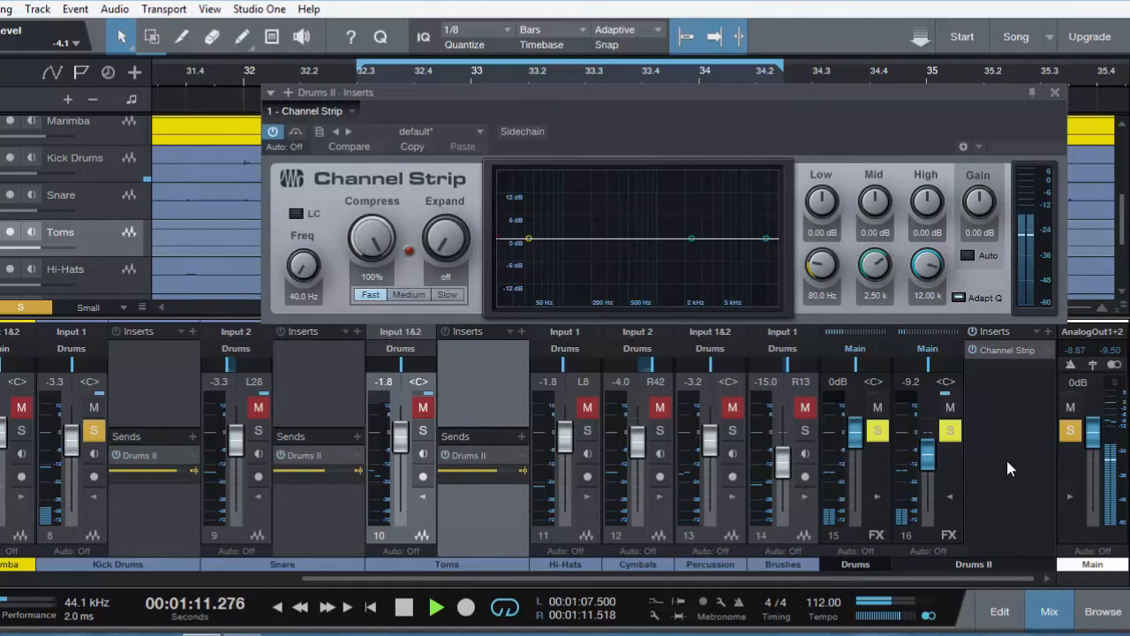
{"action": "mouse_move", "coordinate": [950, 406]}
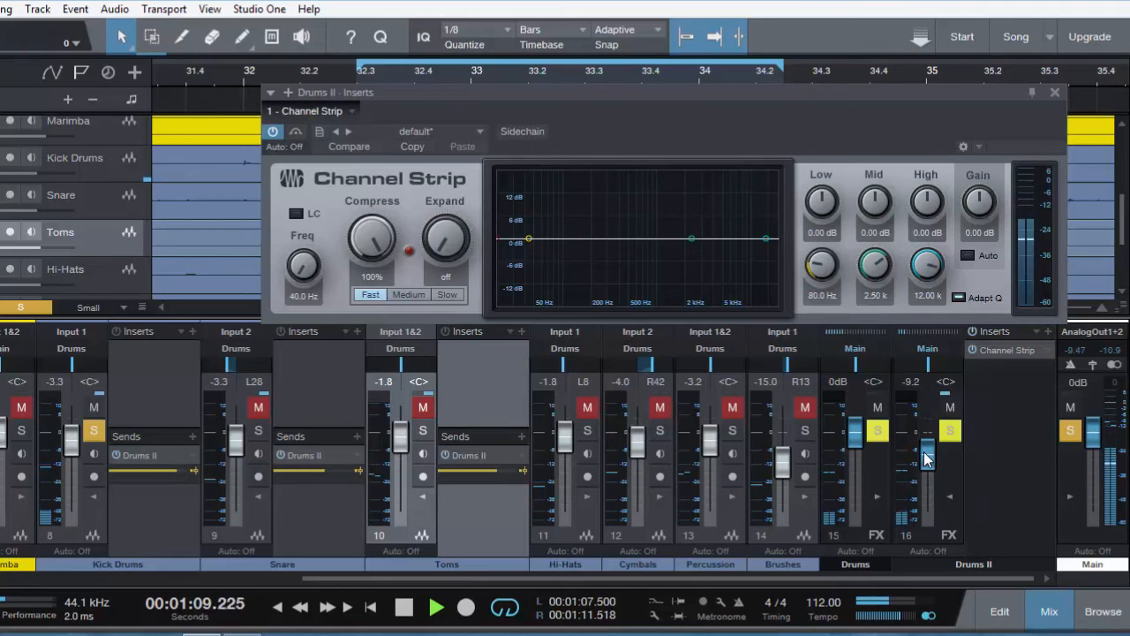
Step: Pull the Drums II bus to silence, then ride it back up to about -10.8 dB
{"action": "left_click_drag", "start_coordinate": [928, 452], "coordinate": [928, 508]}
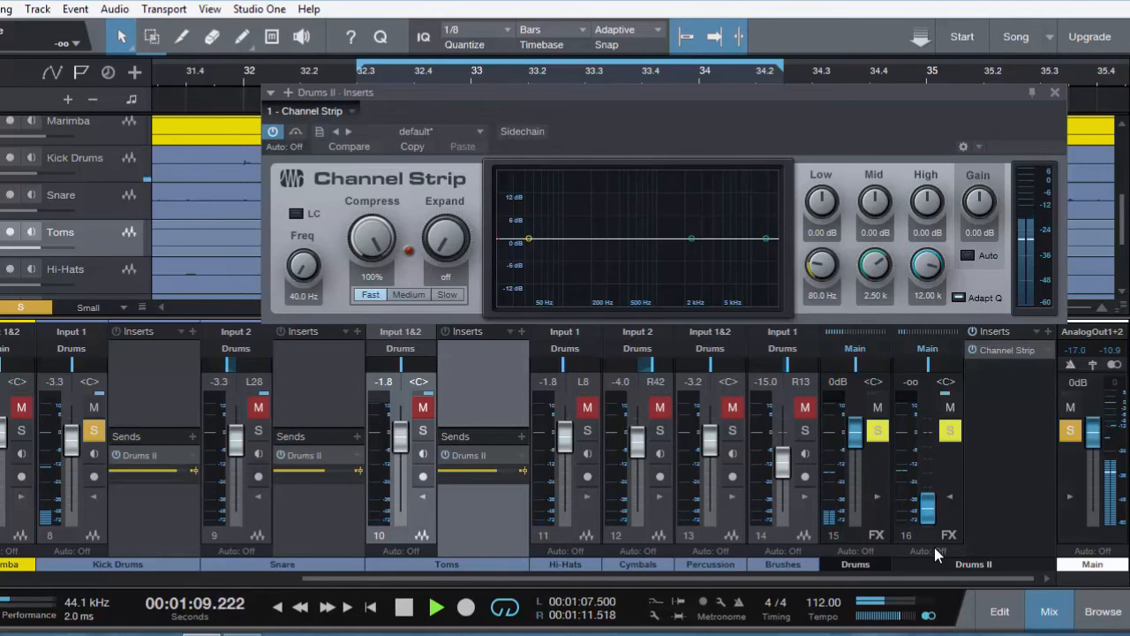
{"action": "left_click_drag", "start_coordinate": [927, 509], "coordinate": [927, 481]}
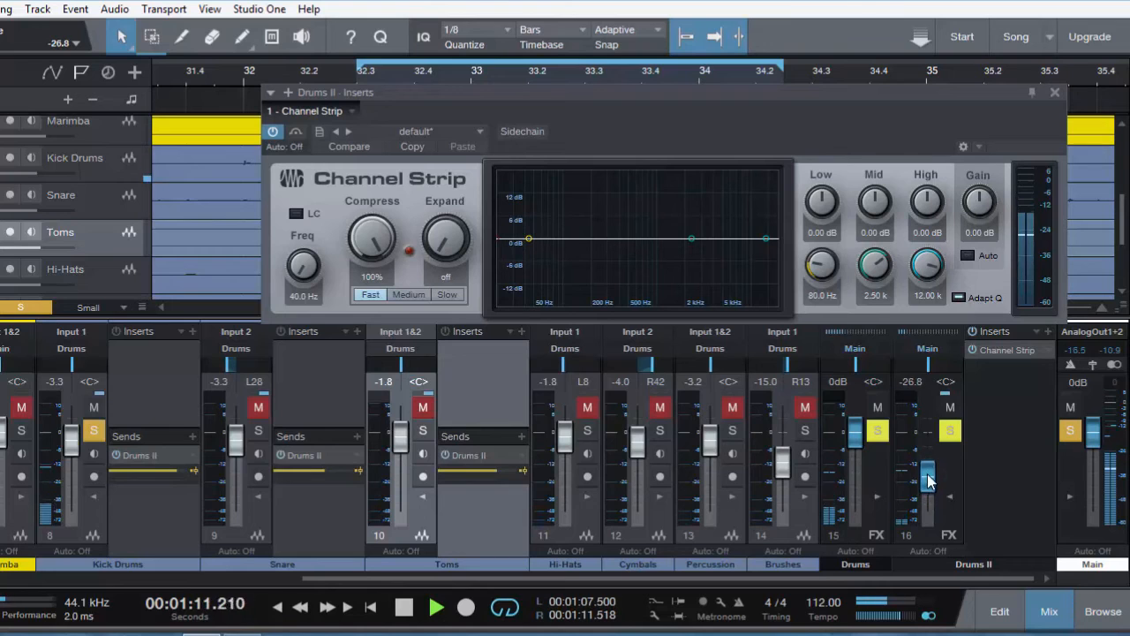
{"action": "left_click_drag", "start_coordinate": [929, 481], "coordinate": [929, 459]}
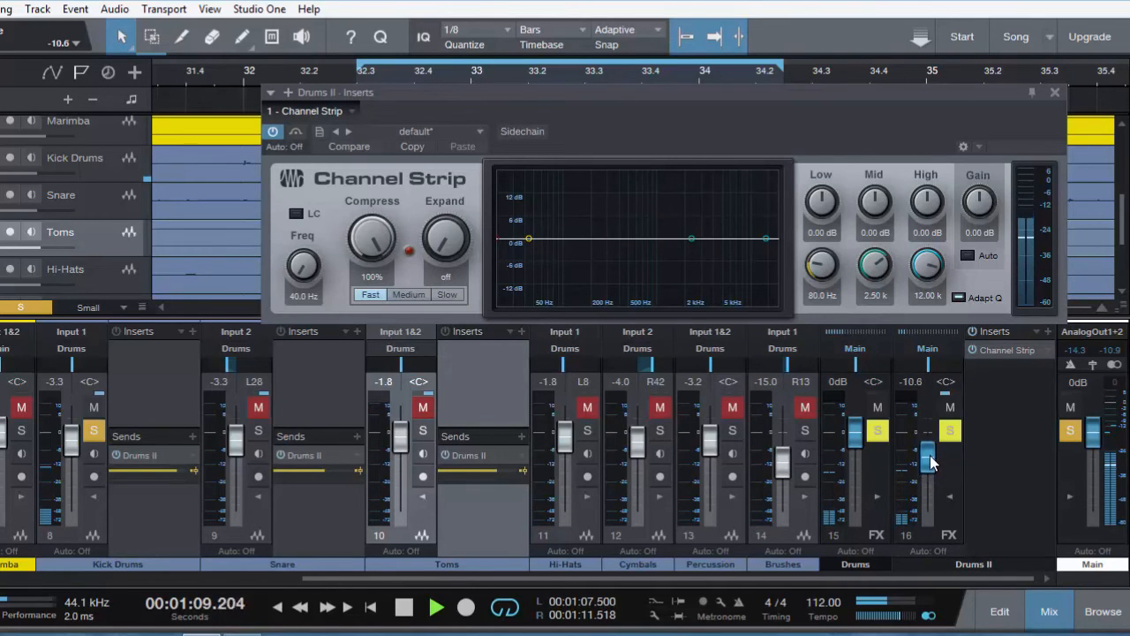
{"action": "left_click_drag", "start_coordinate": [927, 463], "coordinate": [927, 455]}
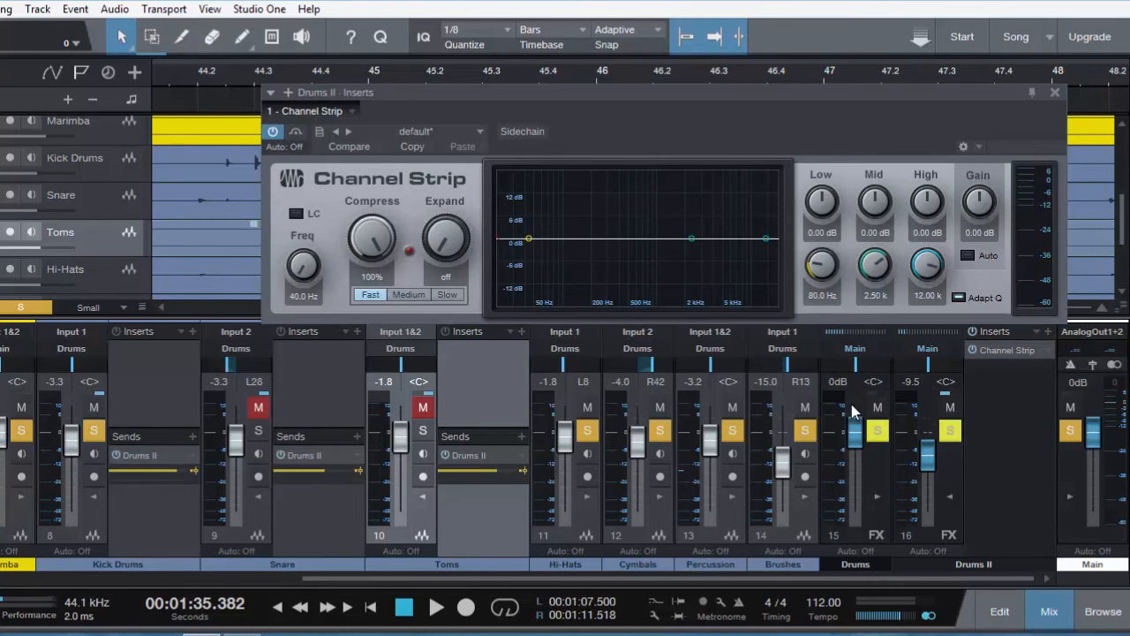
{"action": "mouse_move", "coordinate": [869, 491]}
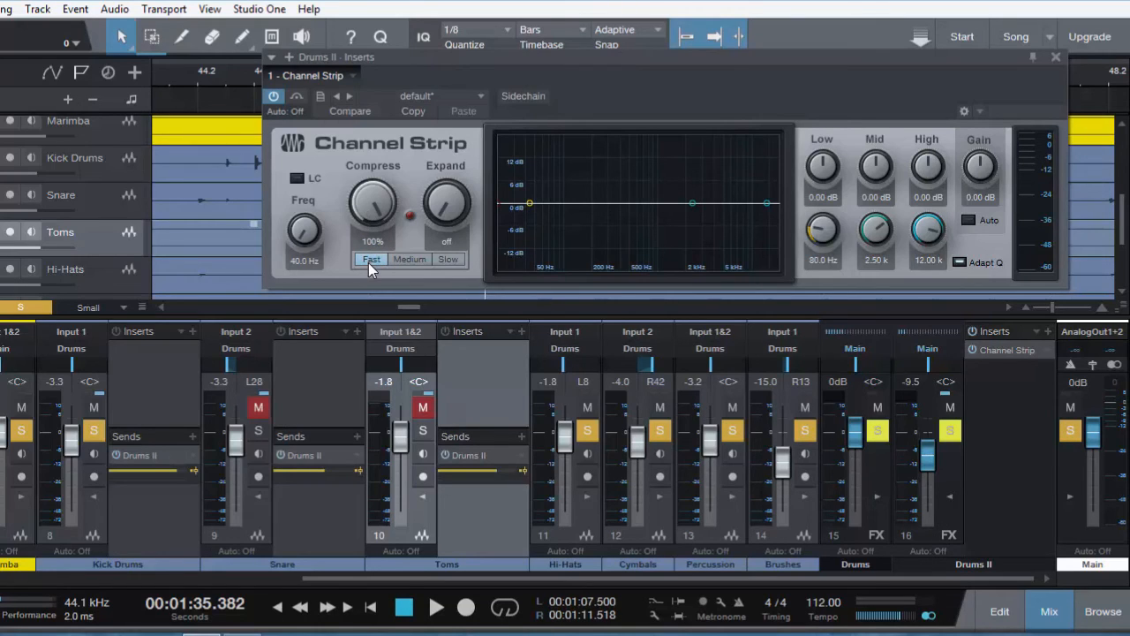
{"action": "mouse_move", "coordinate": [371, 258]}
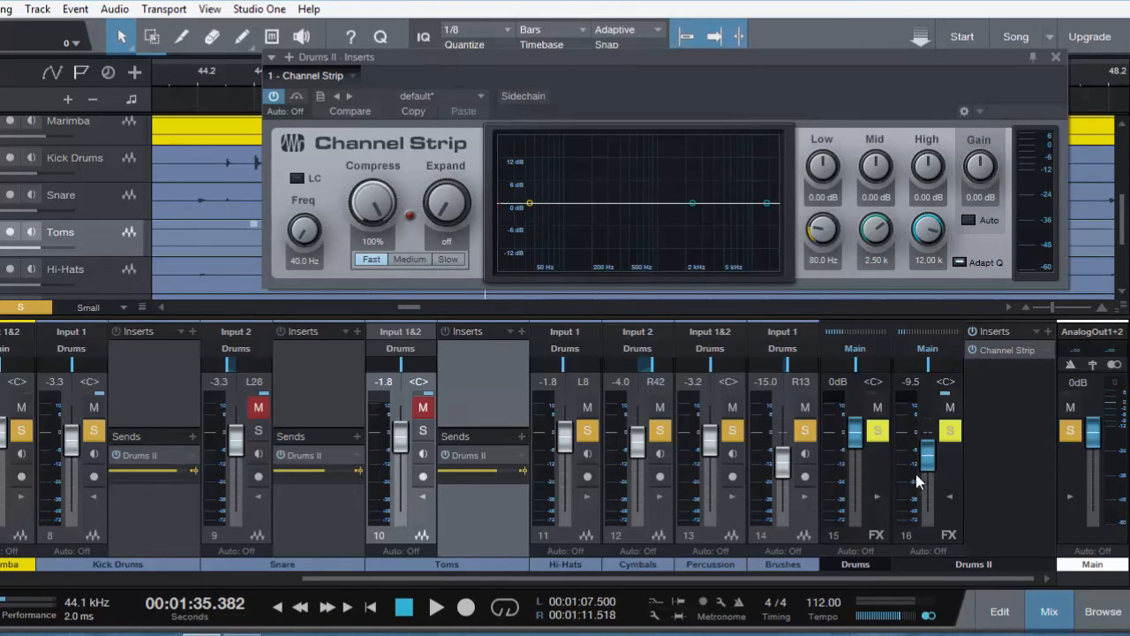
{"action": "mouse_move", "coordinate": [928, 470]}
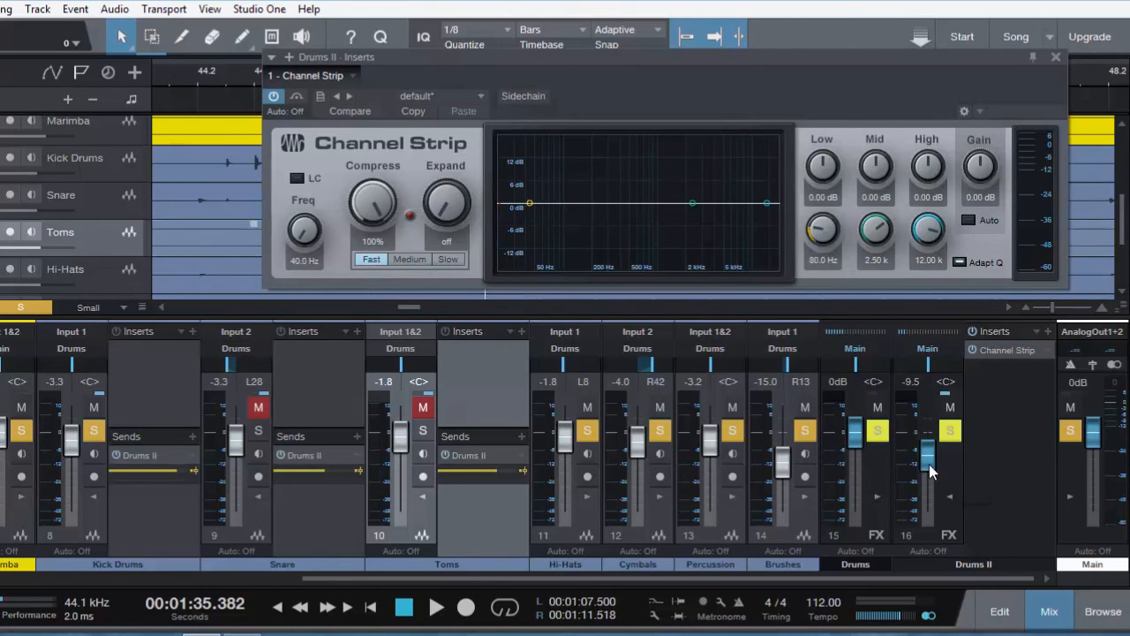
{"action": "mouse_move", "coordinate": [929, 470]}
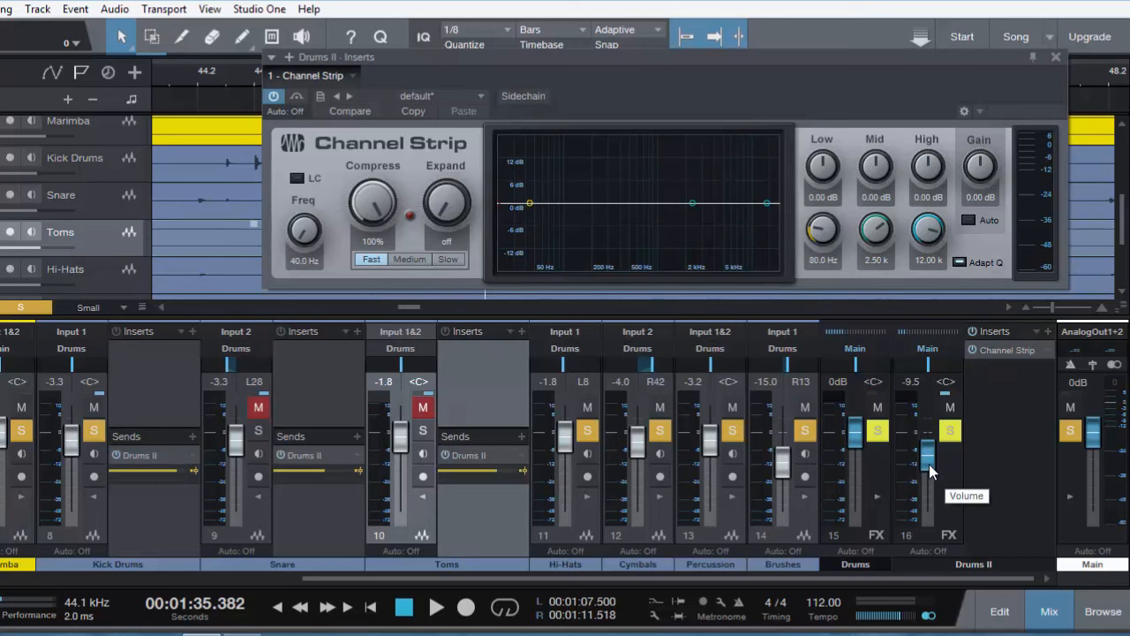